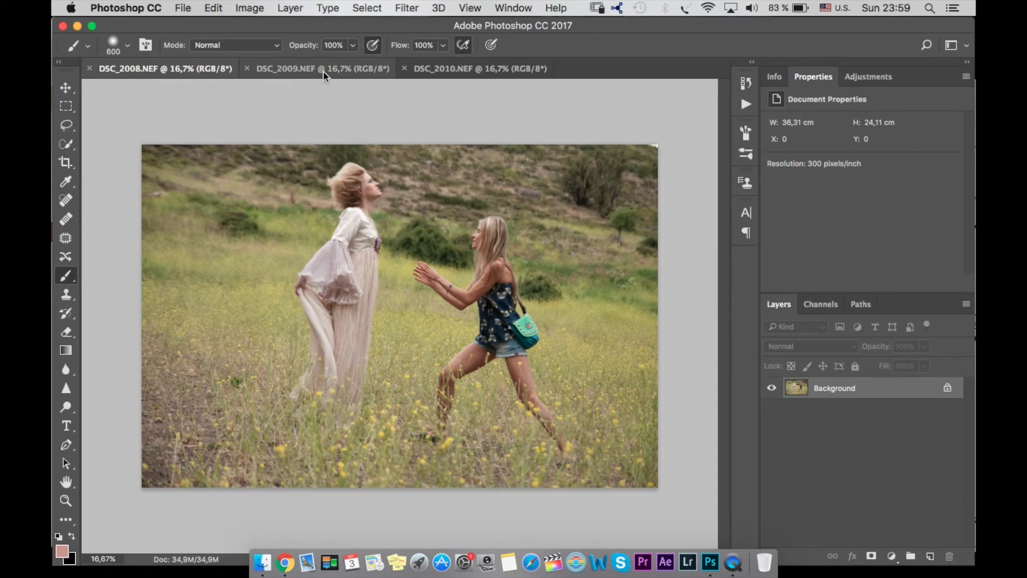
Step: Compare the three open meadow shots and settle on the billowing-dress photo DSC_2009
click(323, 68)
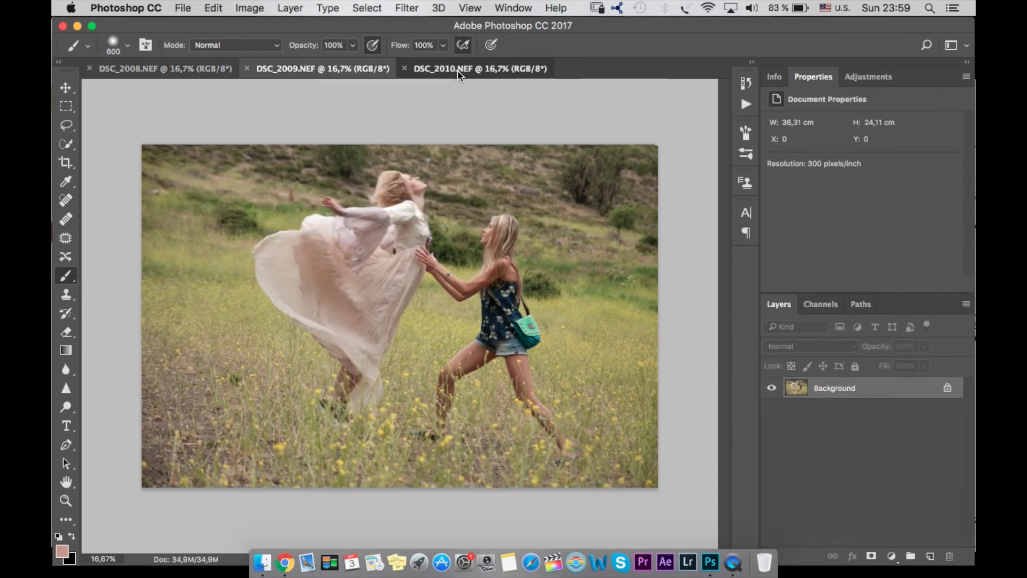
click(479, 69)
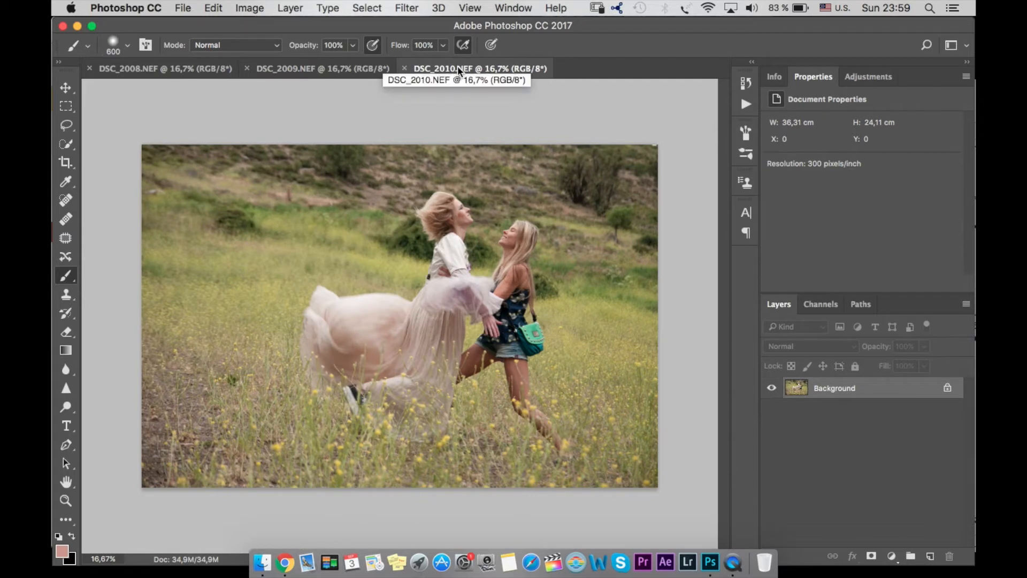
click(321, 69)
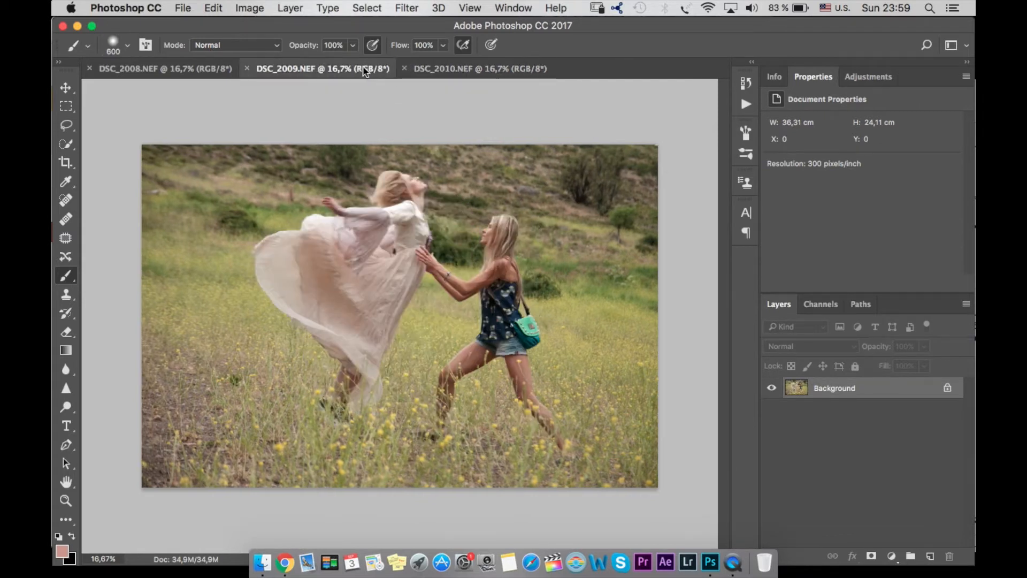
mouse_move(392, 67)
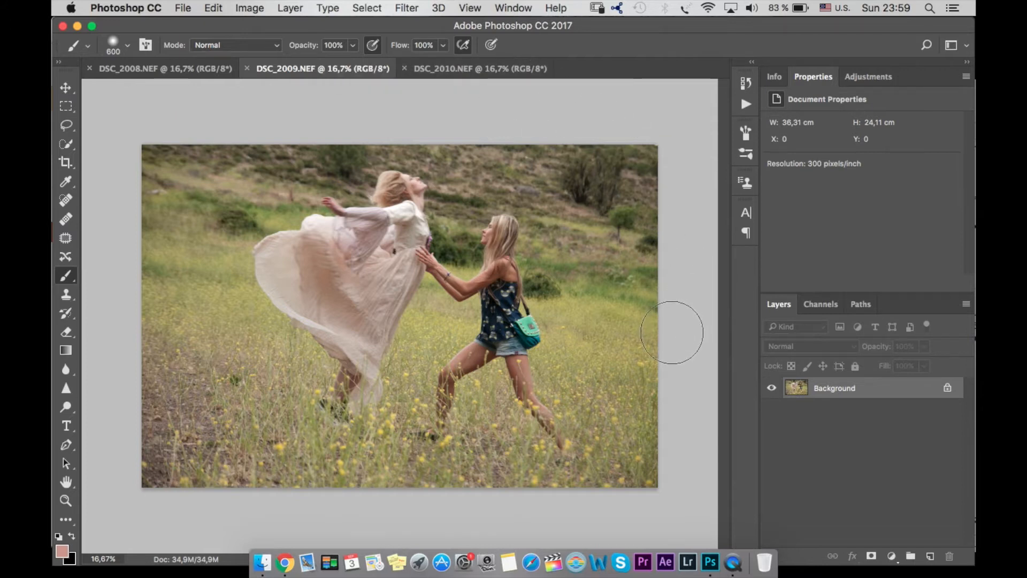
mouse_move(660, 343)
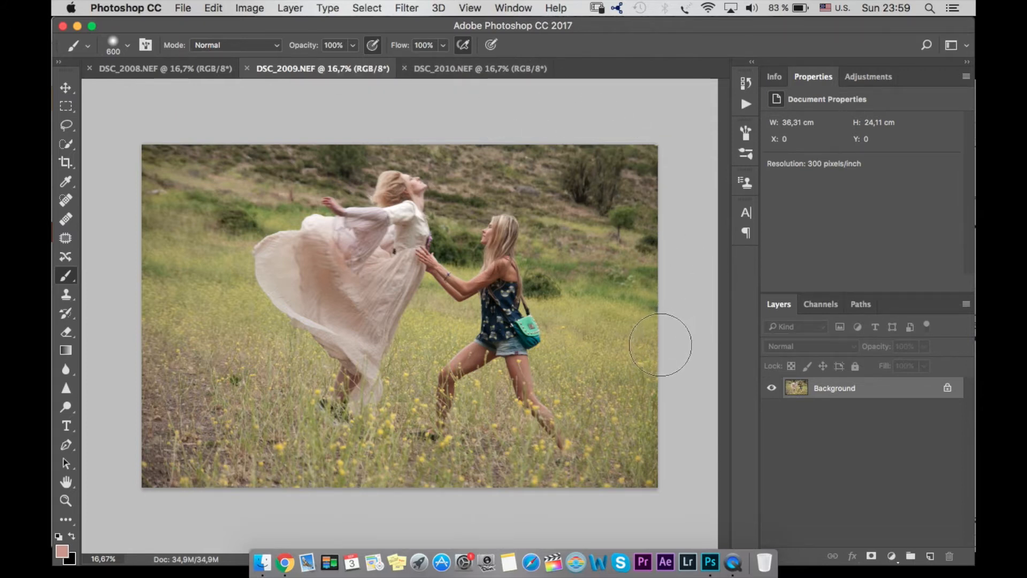
mouse_move(544, 262)
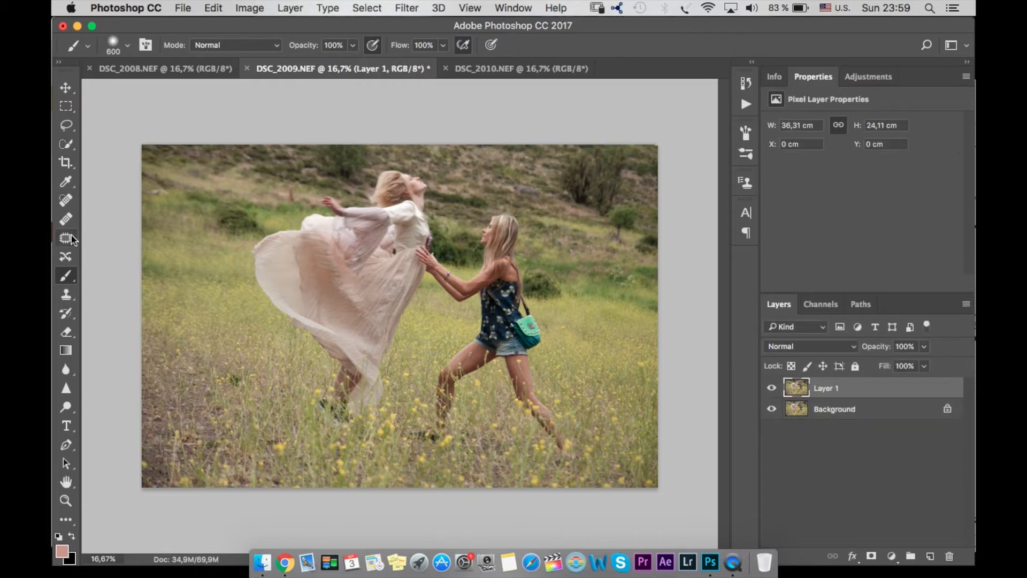
Step: Patch over the second woman with a masked layer from DSC_2008 and close DSC_2008
click(65, 238)
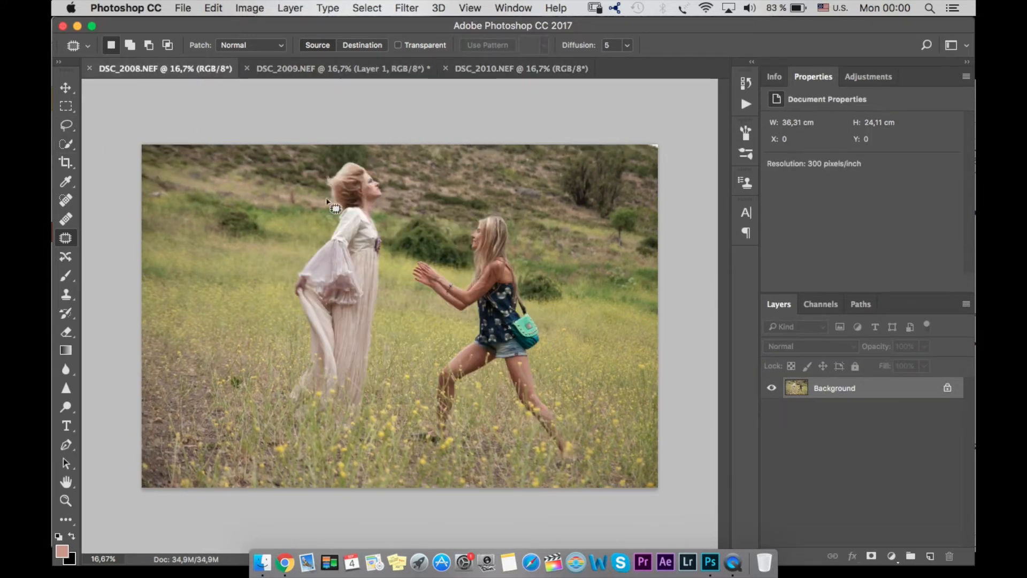
click(65, 124)
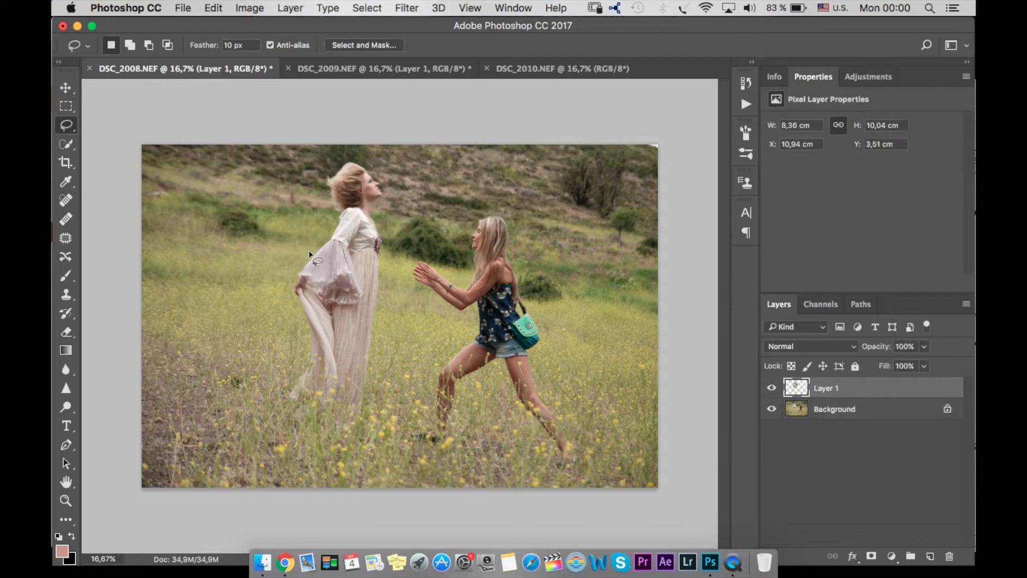
click(90, 69)
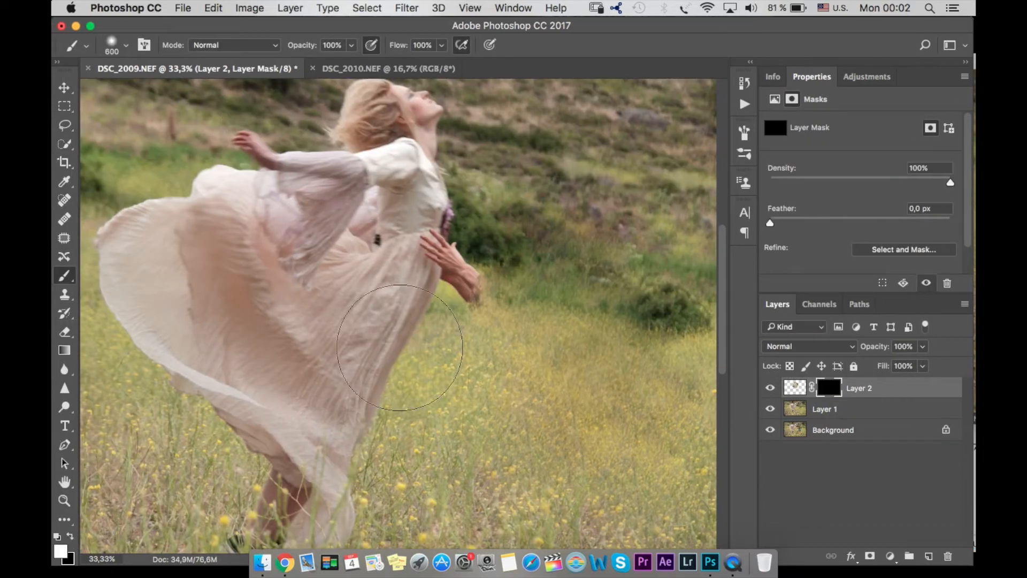
Step: Paint out the stray hands on the dress and blend the patch into the hillside
drag(399, 347, 501, 262)
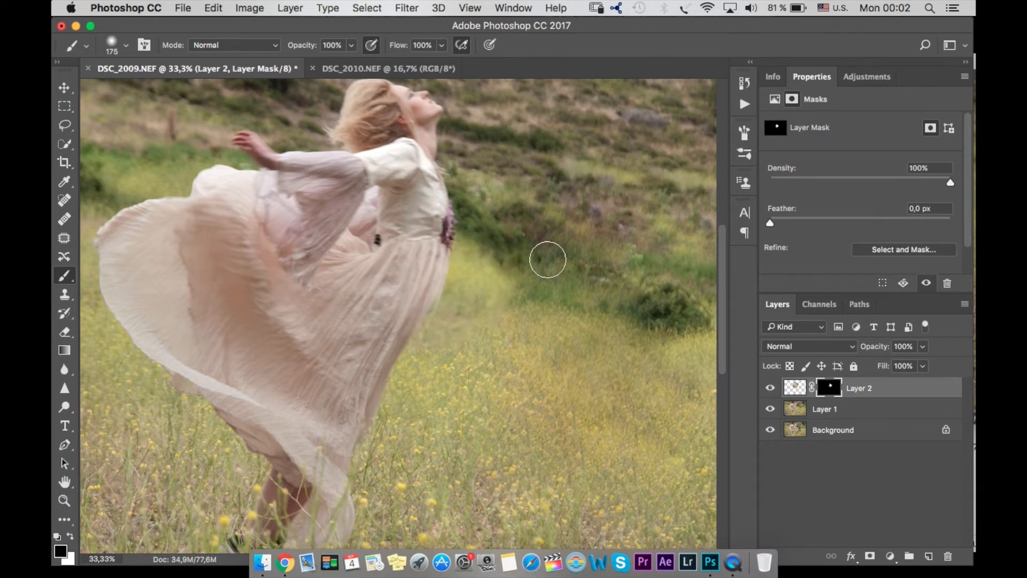
drag(546, 259, 467, 283)
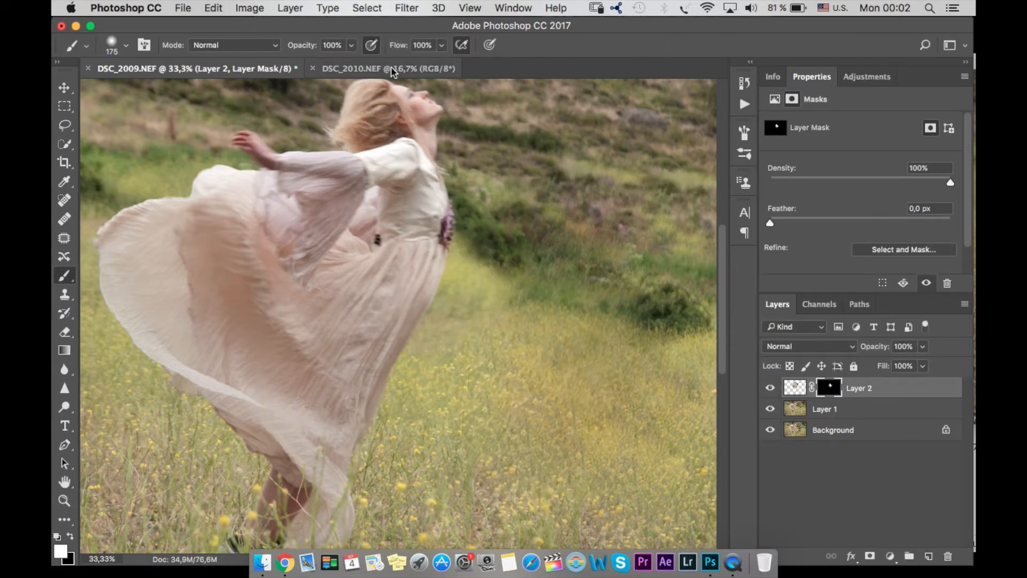
click(385, 69)
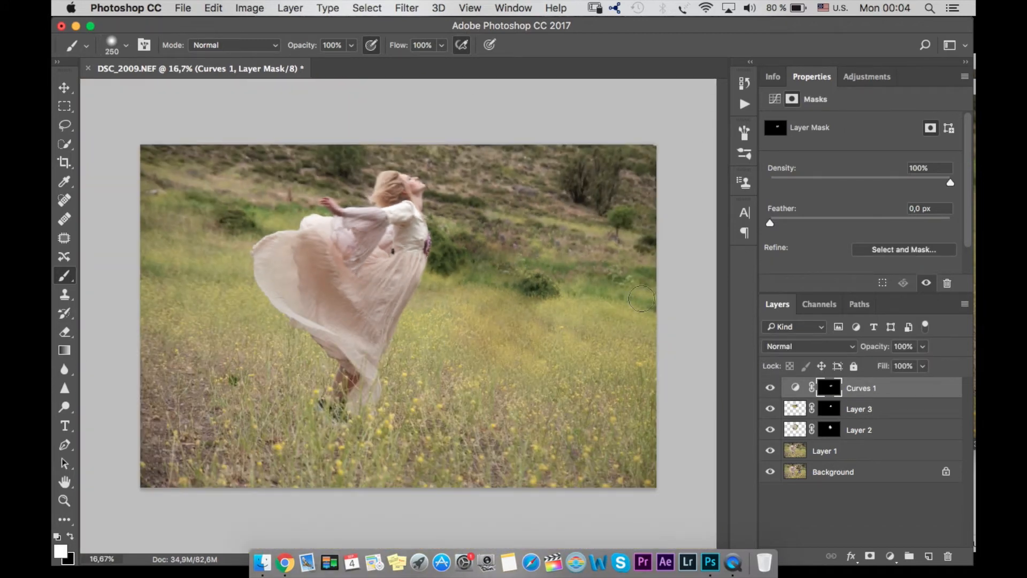
Step: Flatten all retouching and adjustment layers into a single Background layer
click(859, 409)
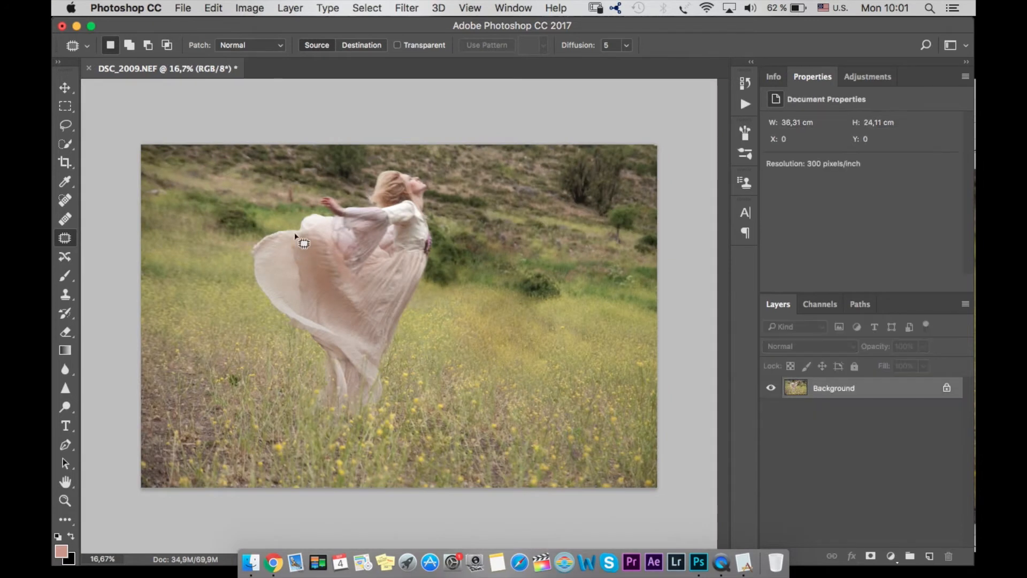
Step: Extend the canvas at the top and Content-Aware fill the new strip with hillside
click(65, 162)
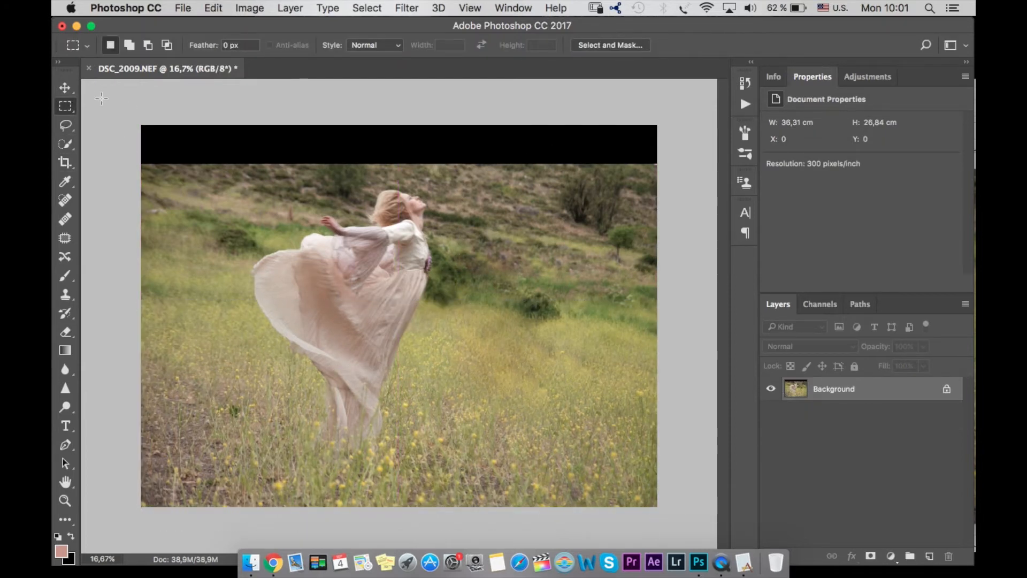
click(213, 7)
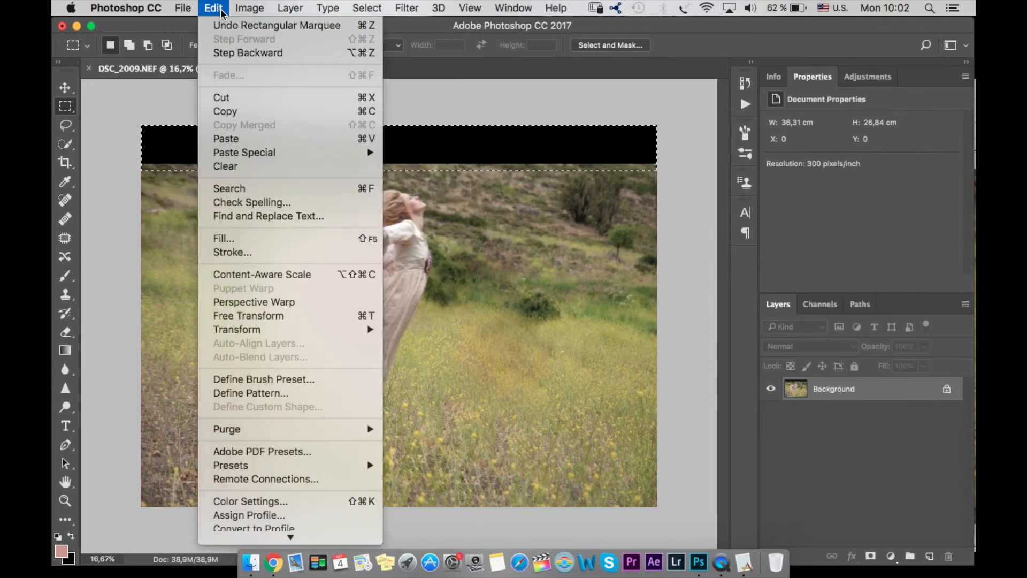
click(212, 8)
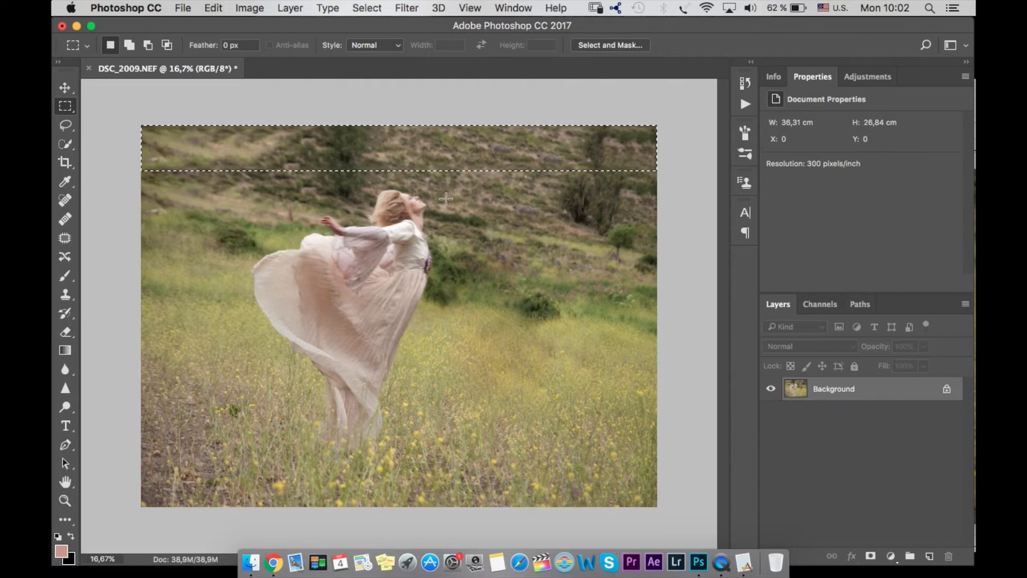
click(66, 125)
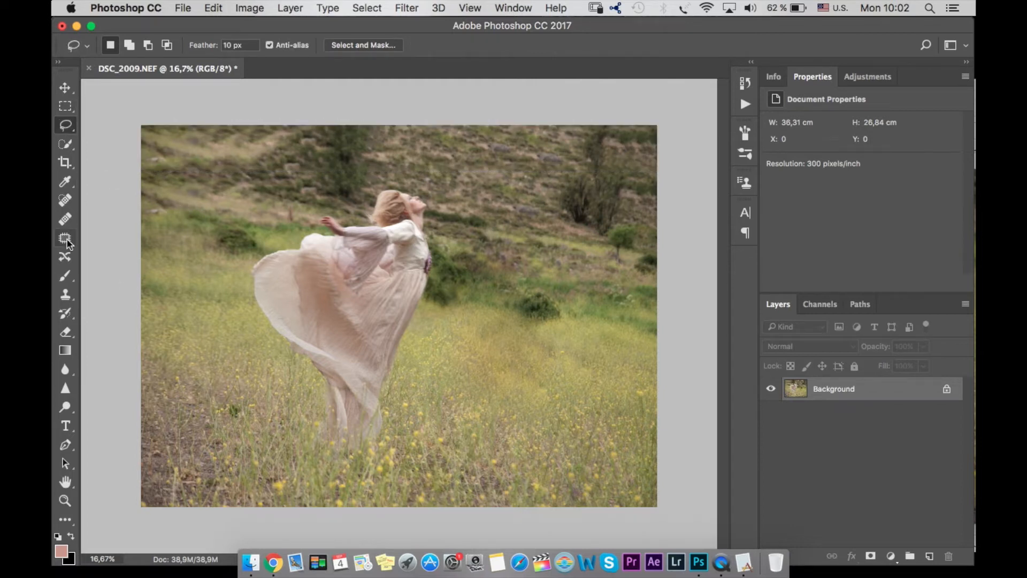
click(65, 238)
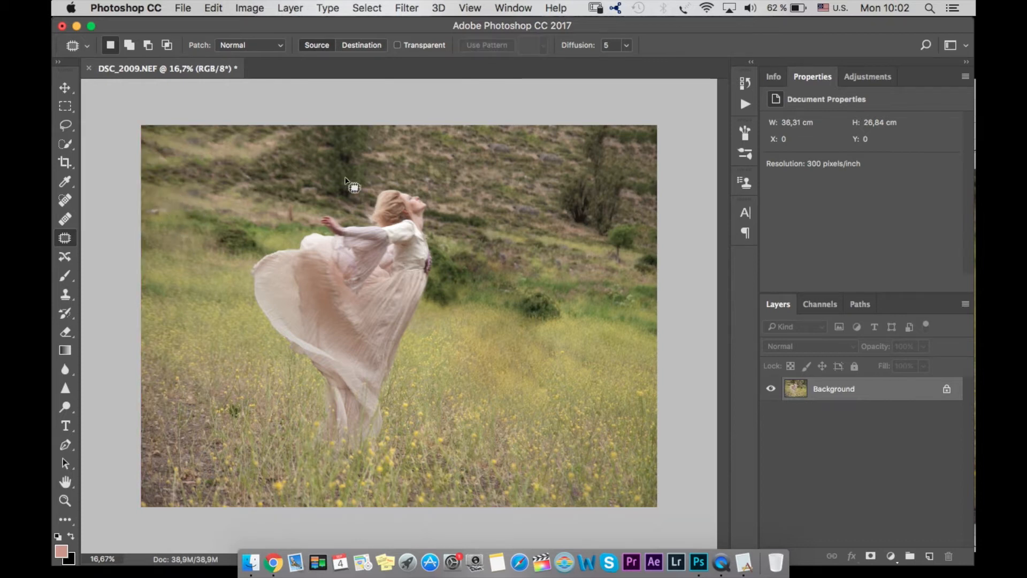
mouse_move(312, 200)
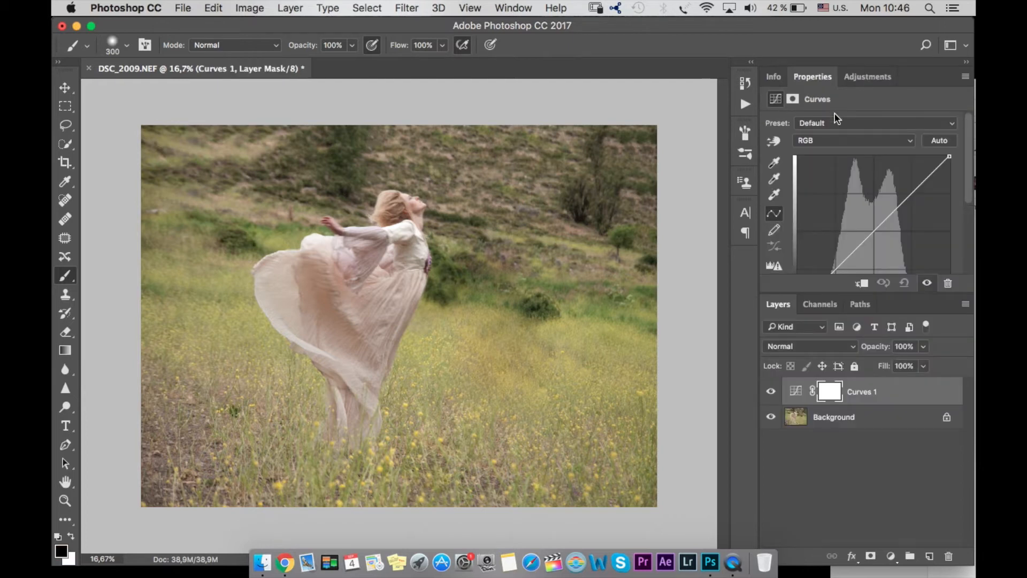
Step: Adjust the red and green channel curves on the new Curves 1 layer
click(853, 141)
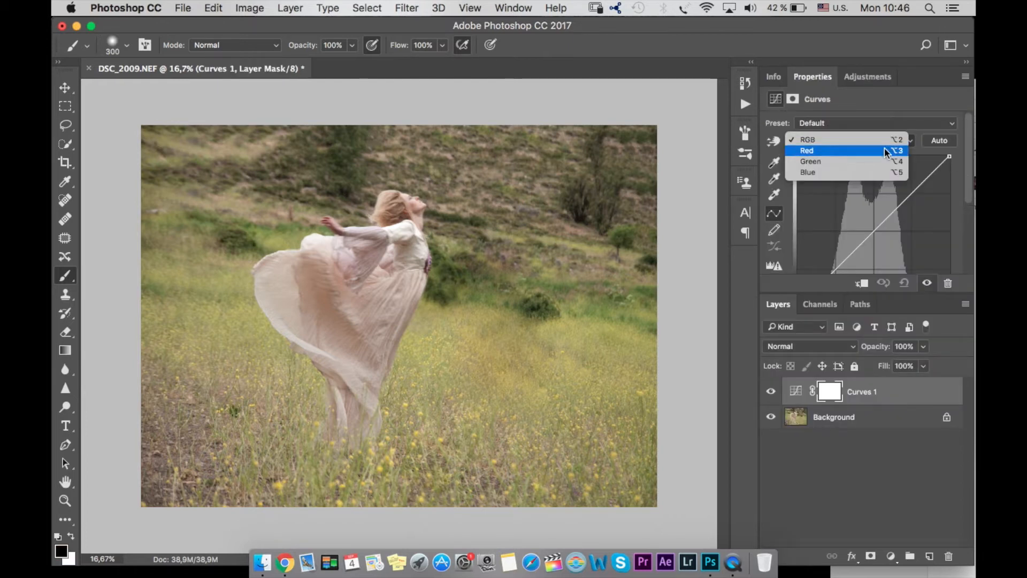
click(807, 151)
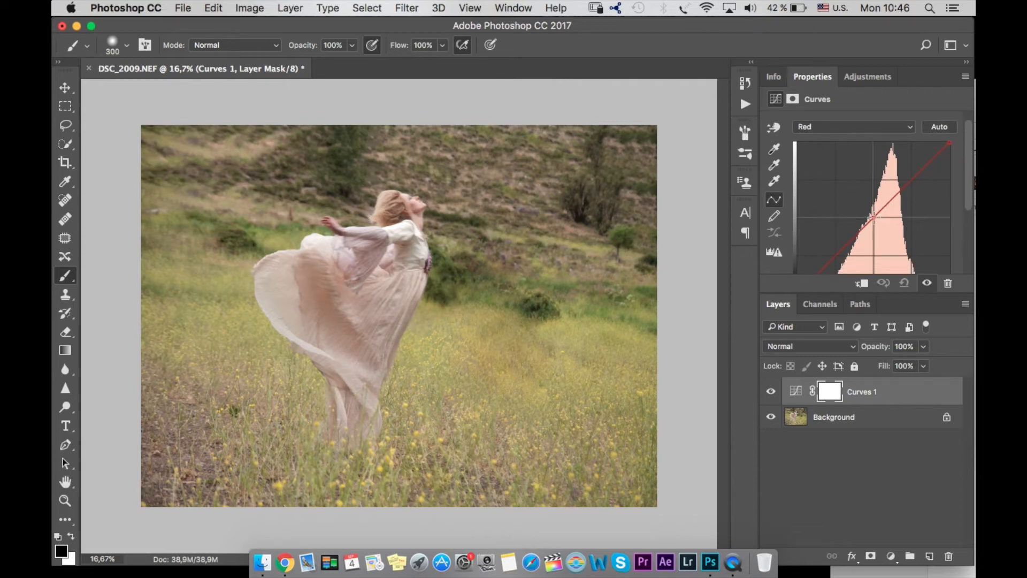
click(854, 126)
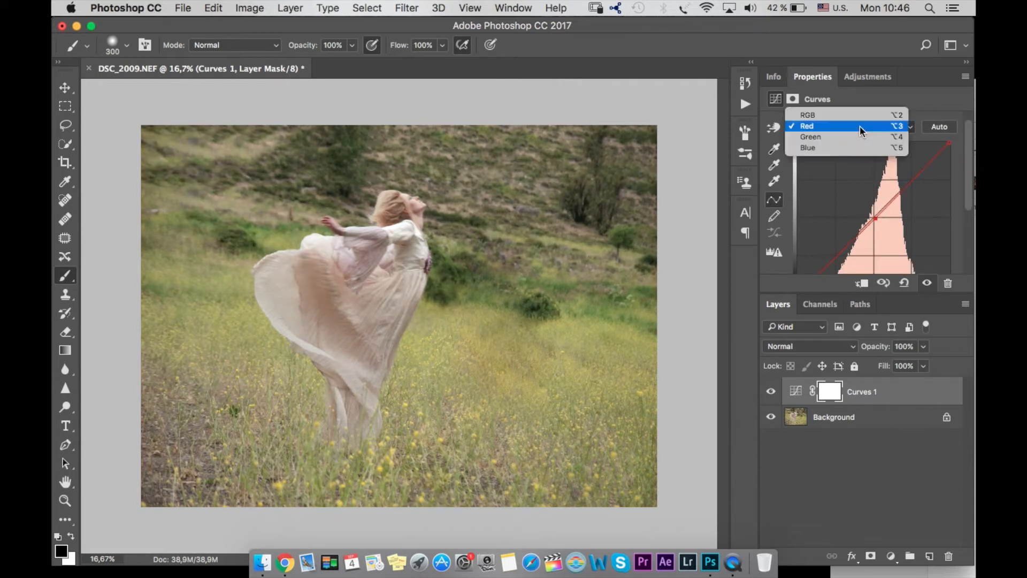
click(810, 136)
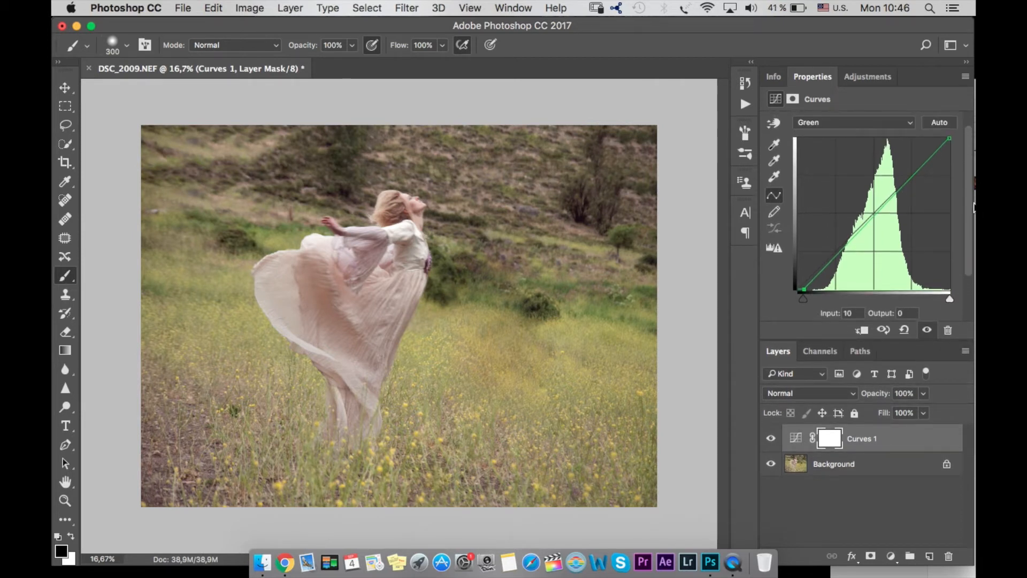
Step: Lift the blue shadows and pull blue midtones toward yellow, then add Color Balance 1
click(854, 122)
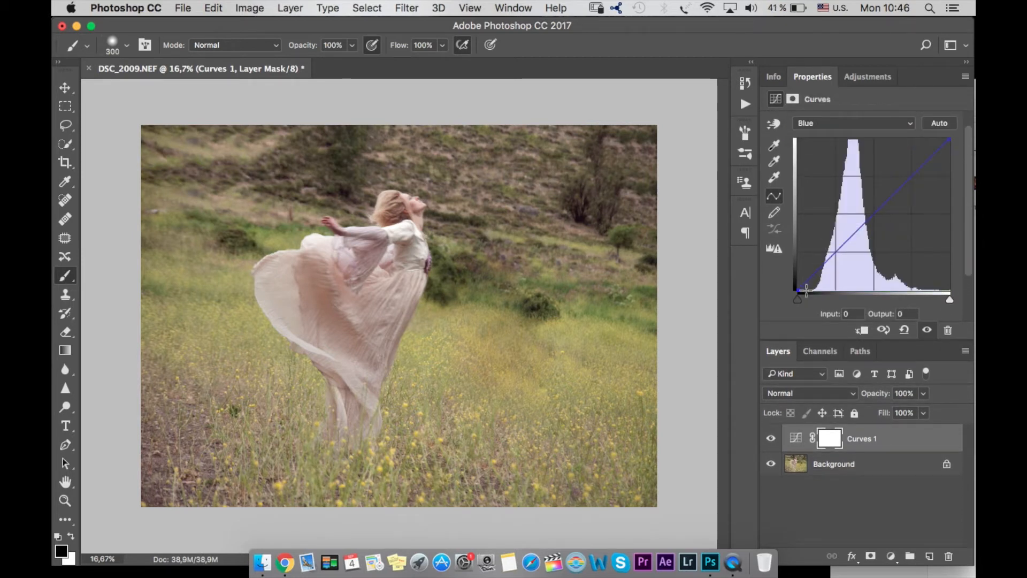
drag(799, 290, 799, 295)
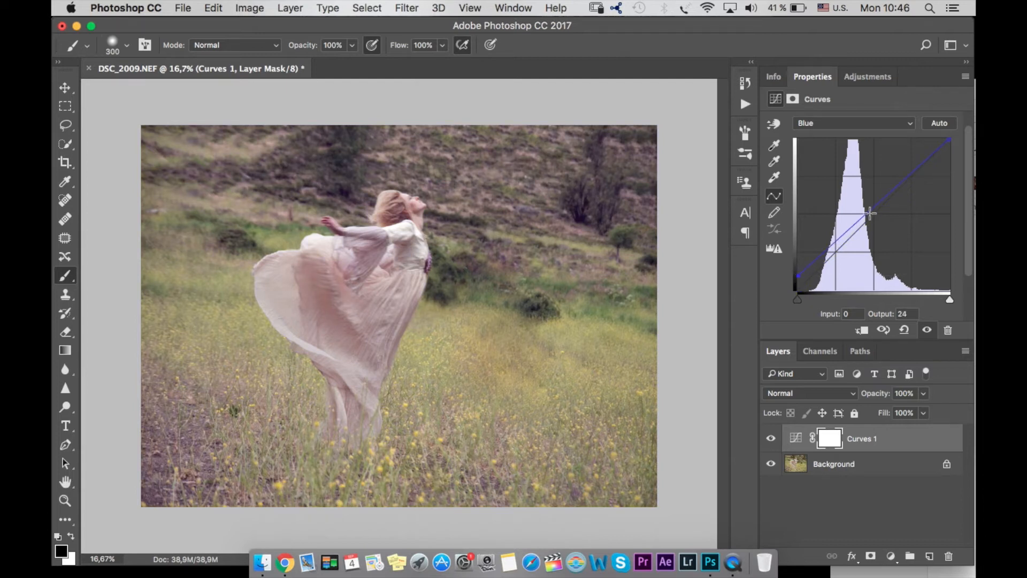
drag(869, 213, 877, 223)
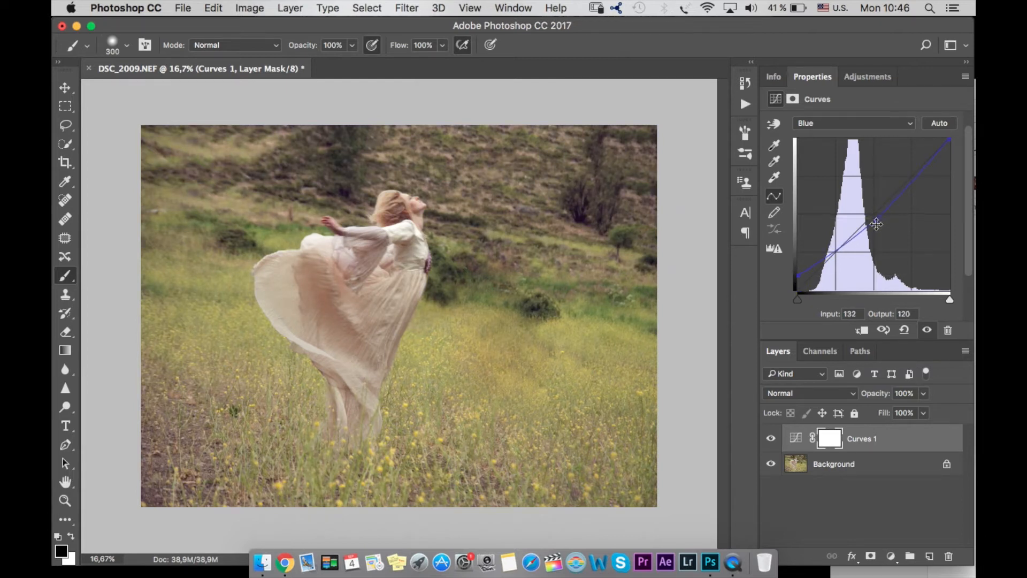
drag(876, 224, 876, 221)
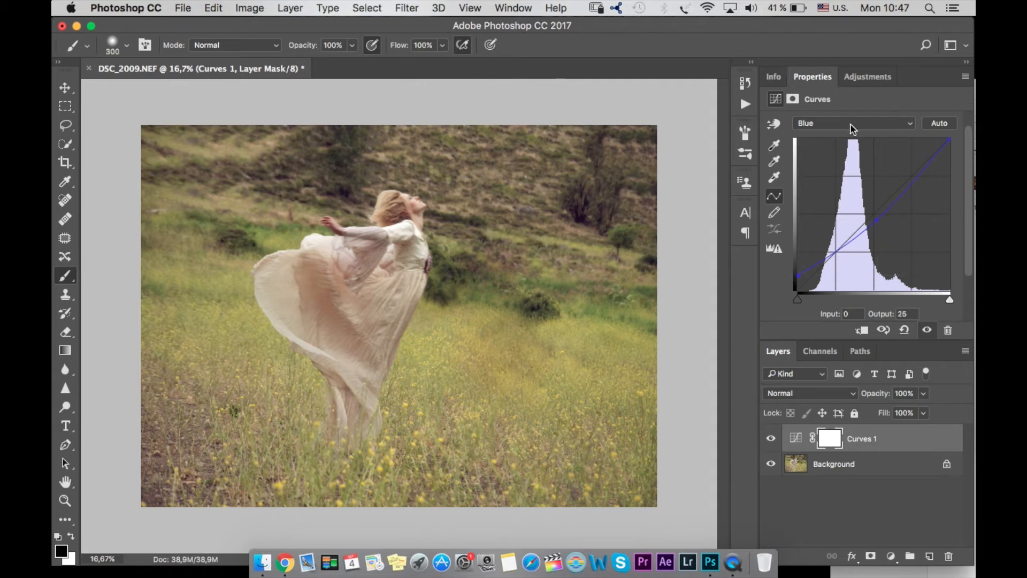
click(867, 76)
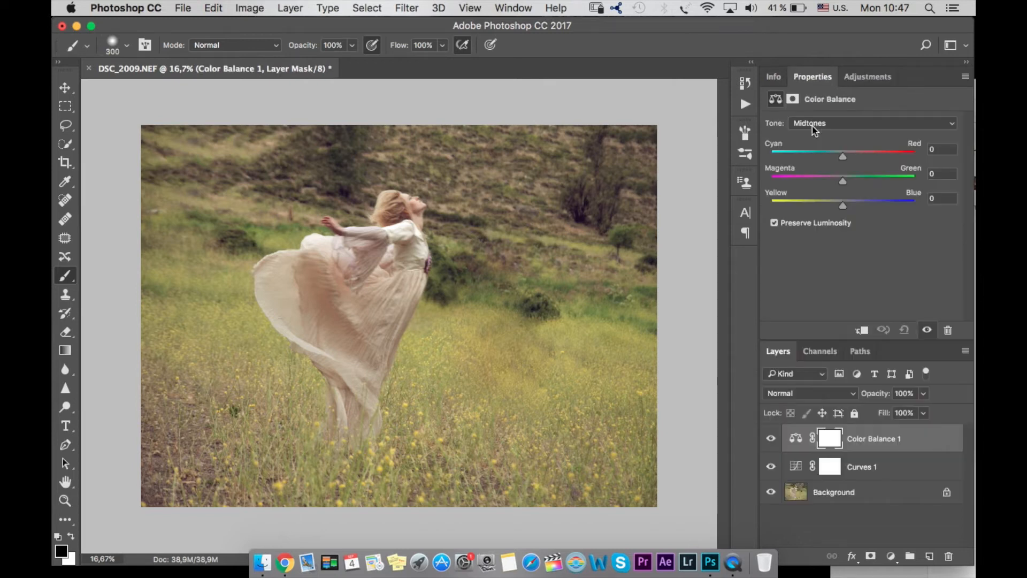
Step: Shift Color Balance 1 shadows toward cyan at -14 and lower the layer opacity
click(871, 123)
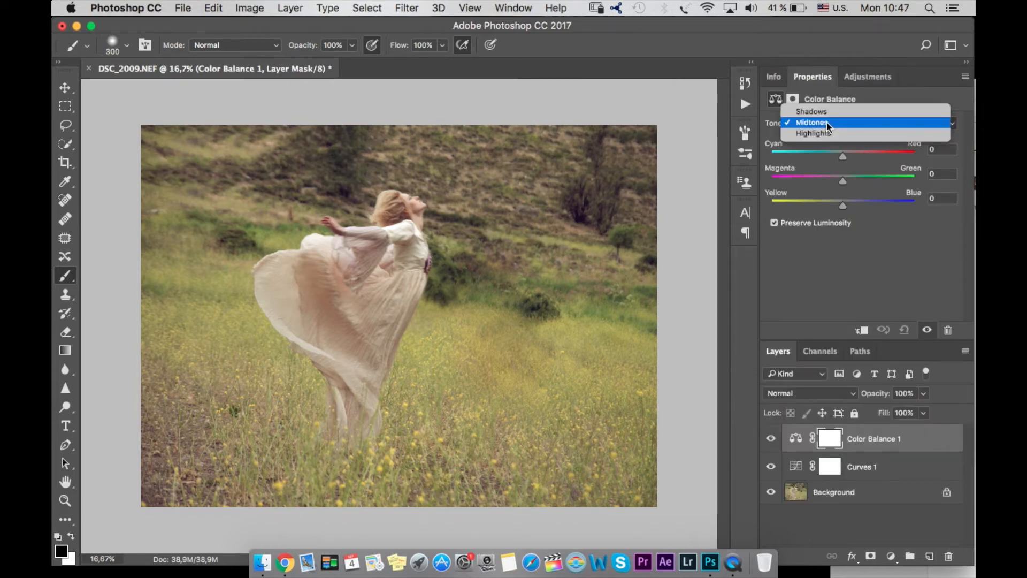
click(811, 111)
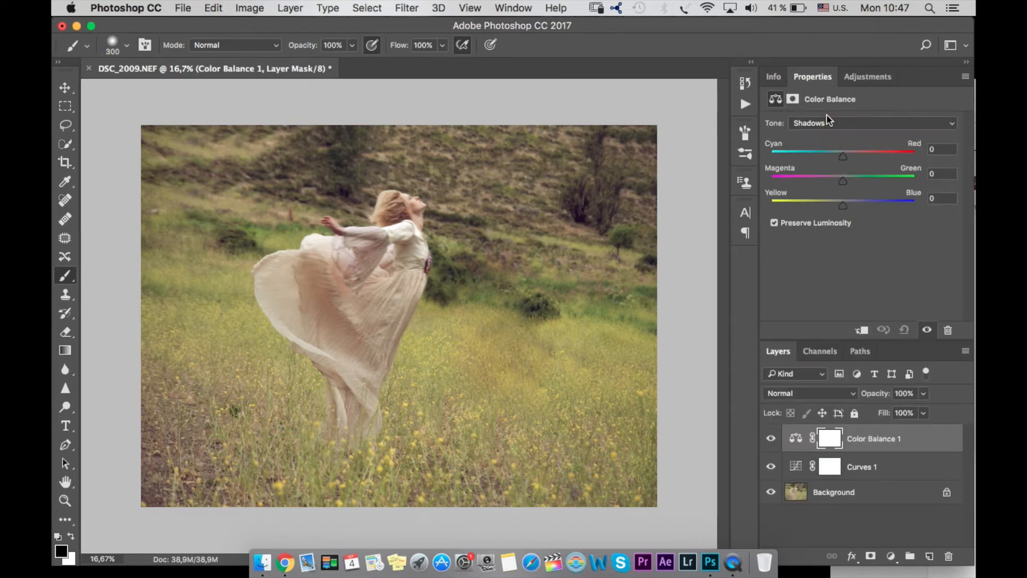
drag(843, 156, 845, 157)
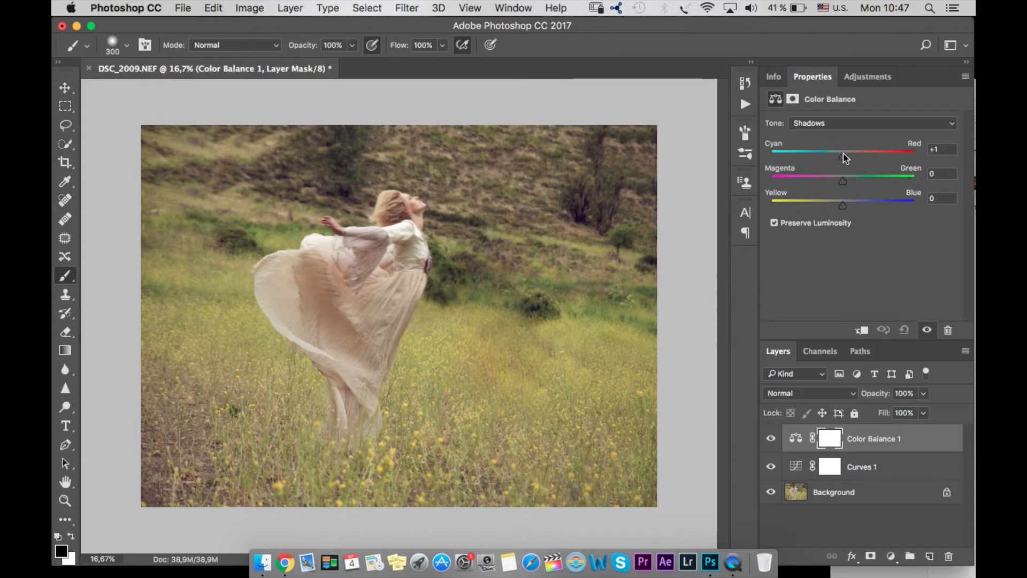
drag(845, 152, 836, 152)
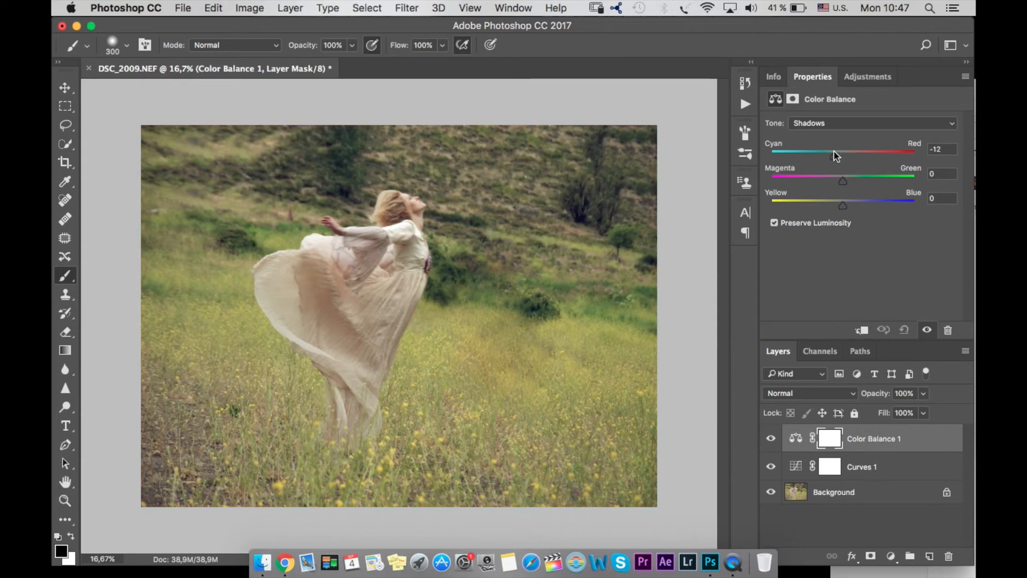
drag(844, 152, 834, 156)
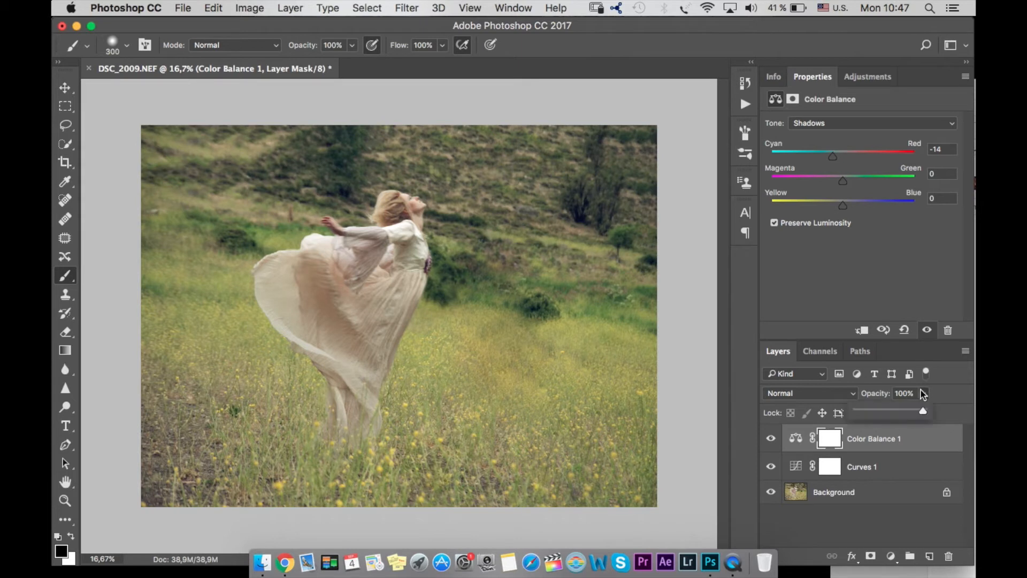
drag(924, 411, 883, 411)
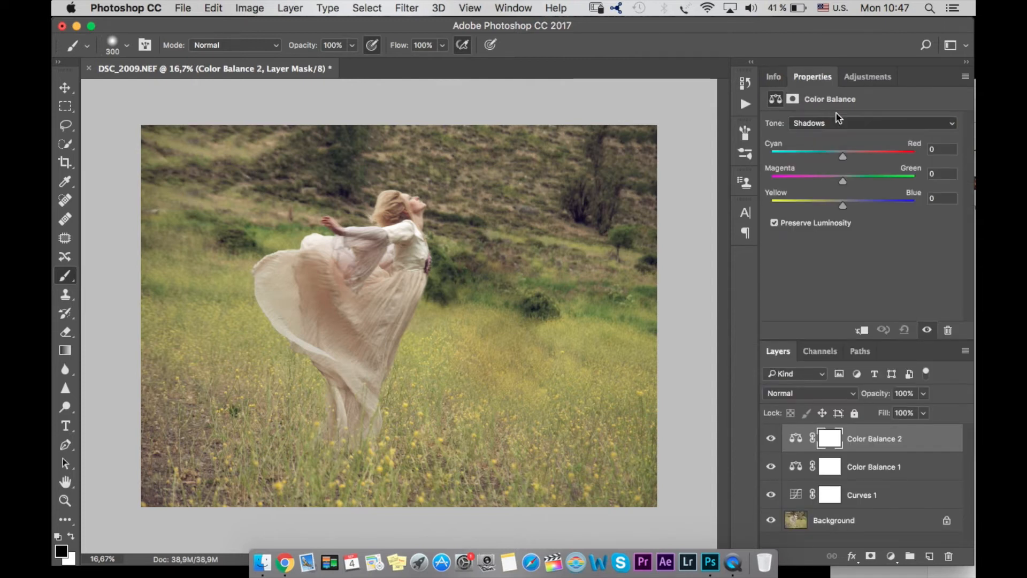
mouse_move(830, 176)
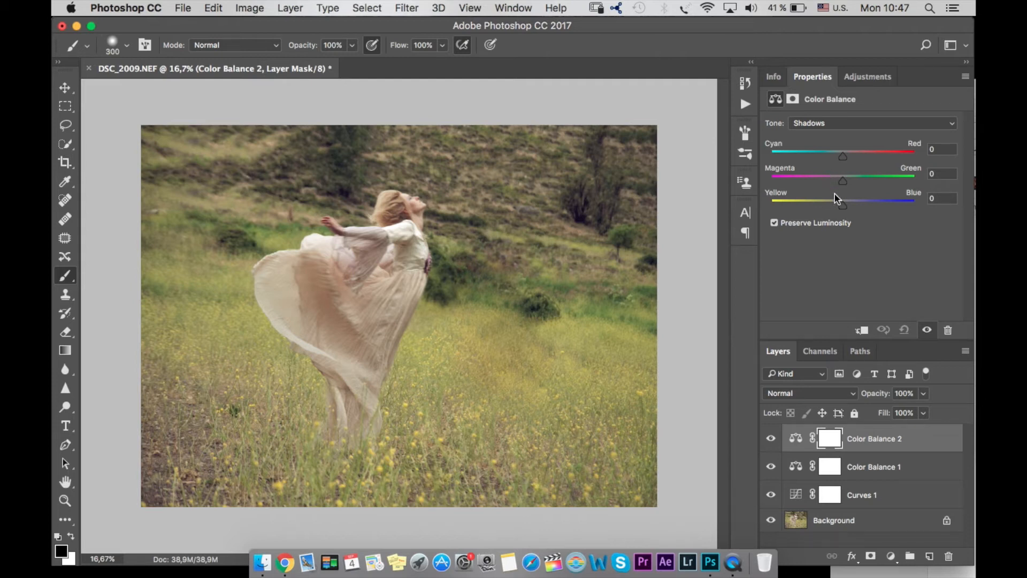
Step: On a second Color Balance layer push the shadows toward blue at +15
drag(836, 203, 849, 203)
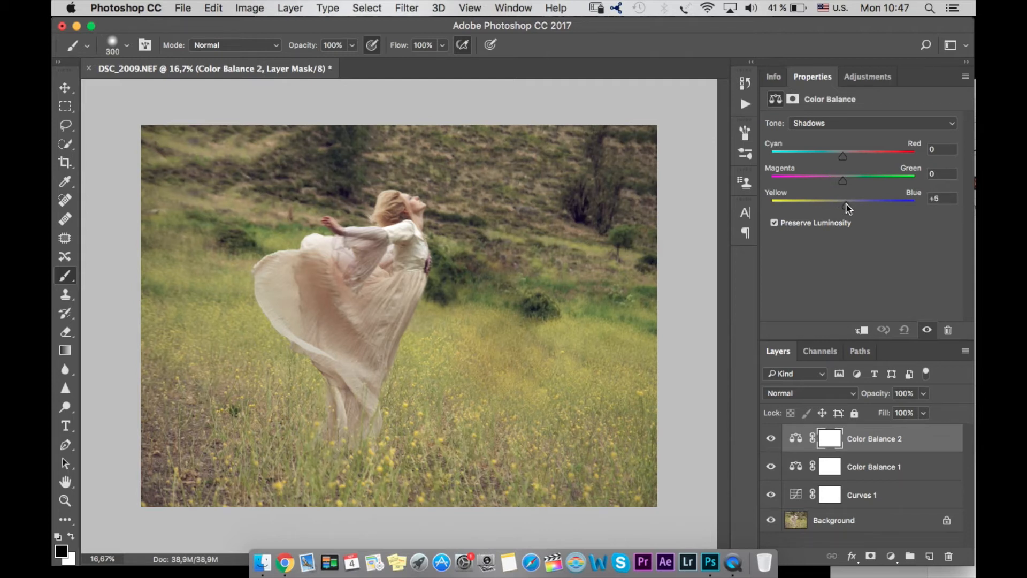
drag(845, 199, 855, 199)
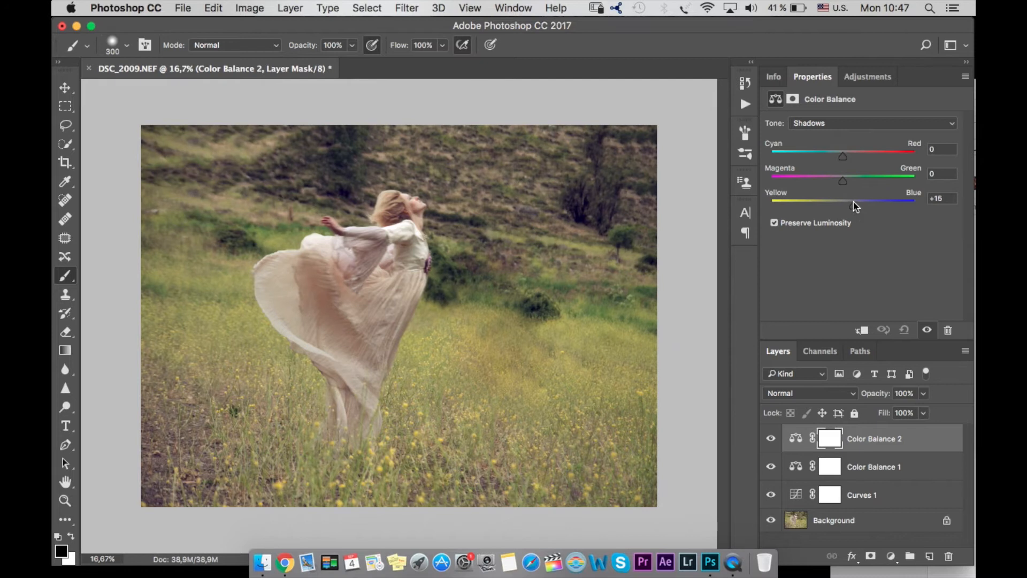
drag(843, 204, 848, 203)
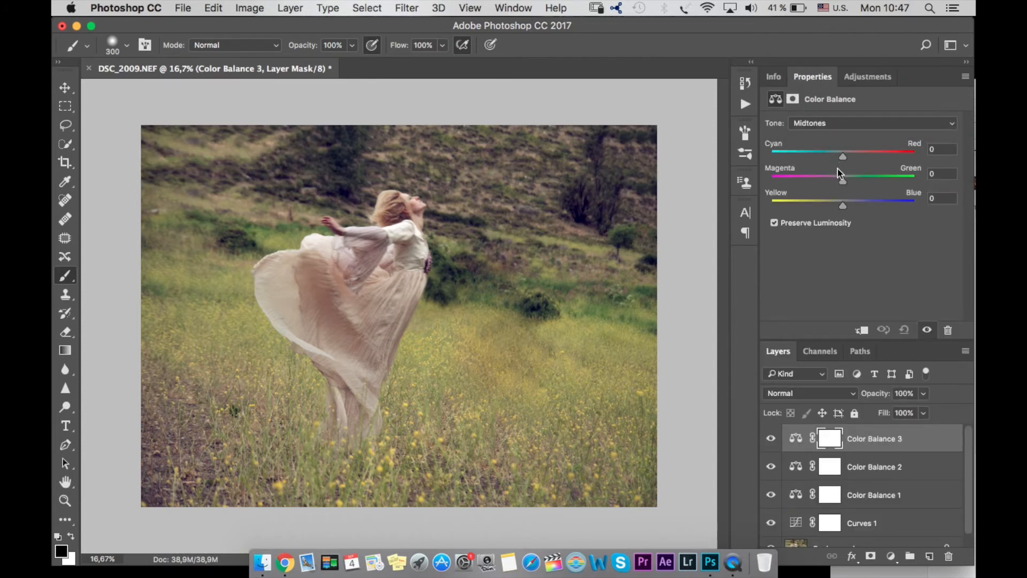
Step: Tint Color Balance 3 midtones toward red +6 and yellow -8
drag(843, 156, 849, 157)
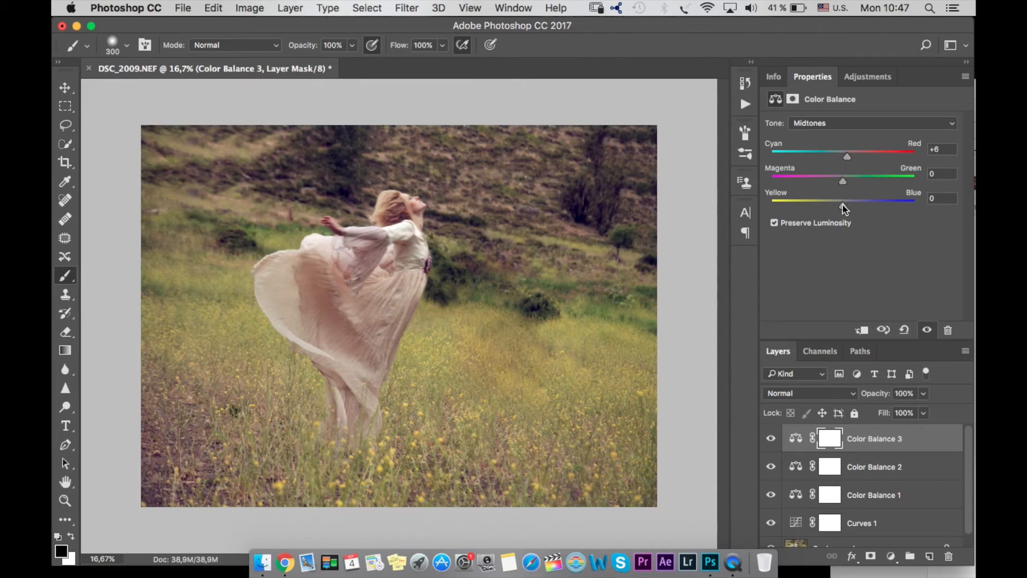
drag(847, 200, 839, 200)
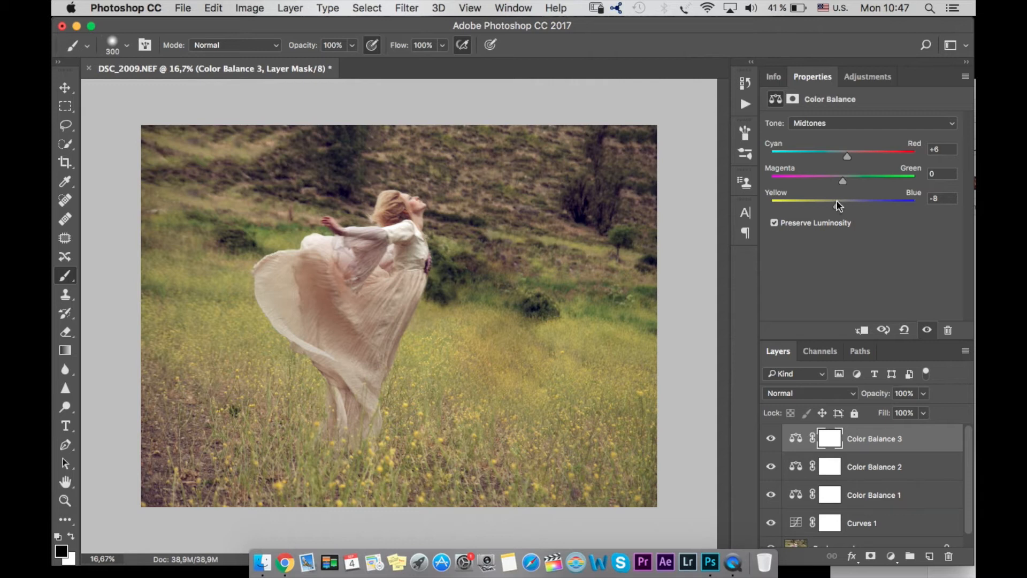
mouse_move(778, 452)
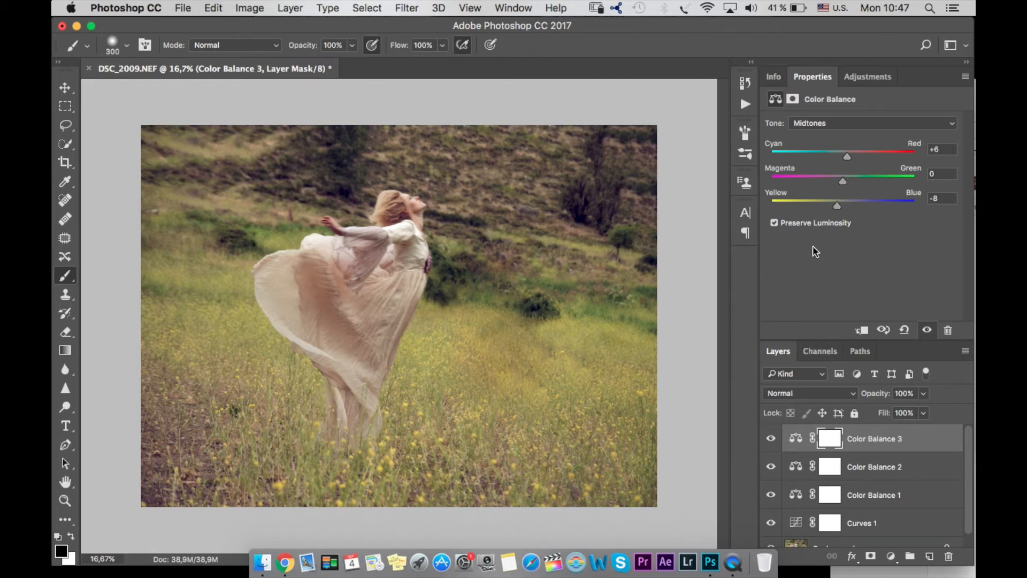
Step: Add a Selective Color layer giving the Blacks +1 cyan
click(868, 76)
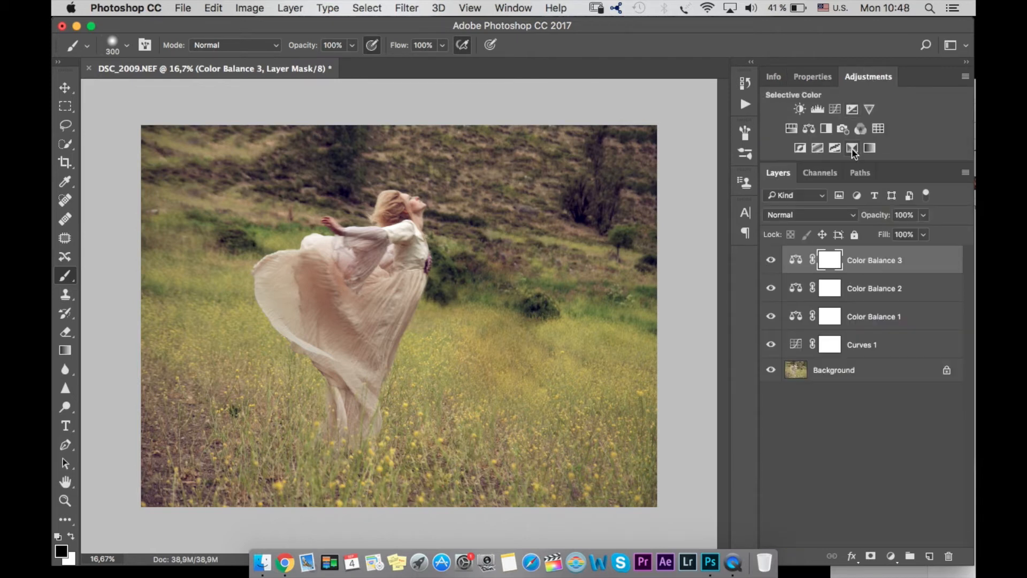
click(852, 147)
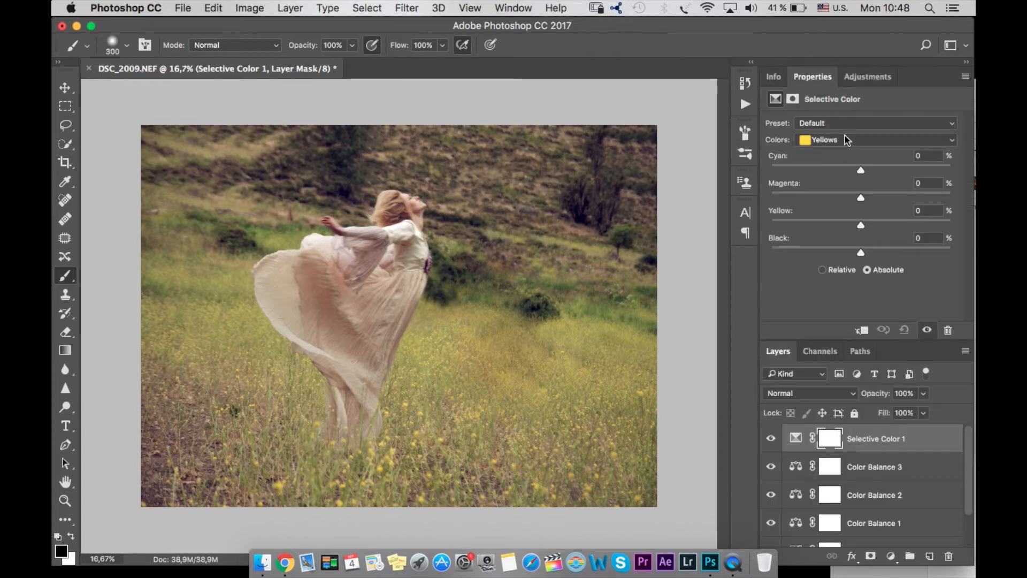
click(874, 139)
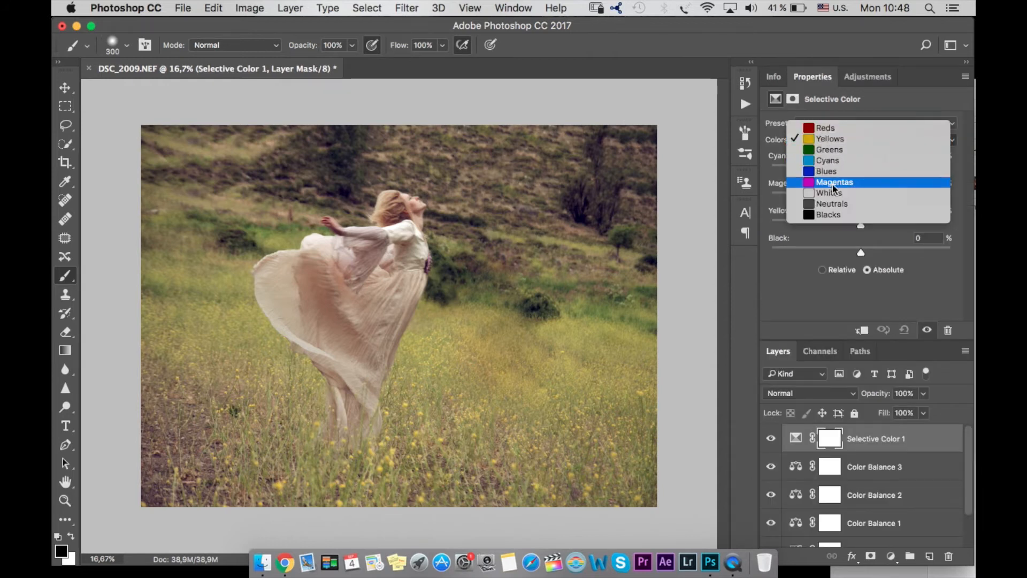
click(828, 214)
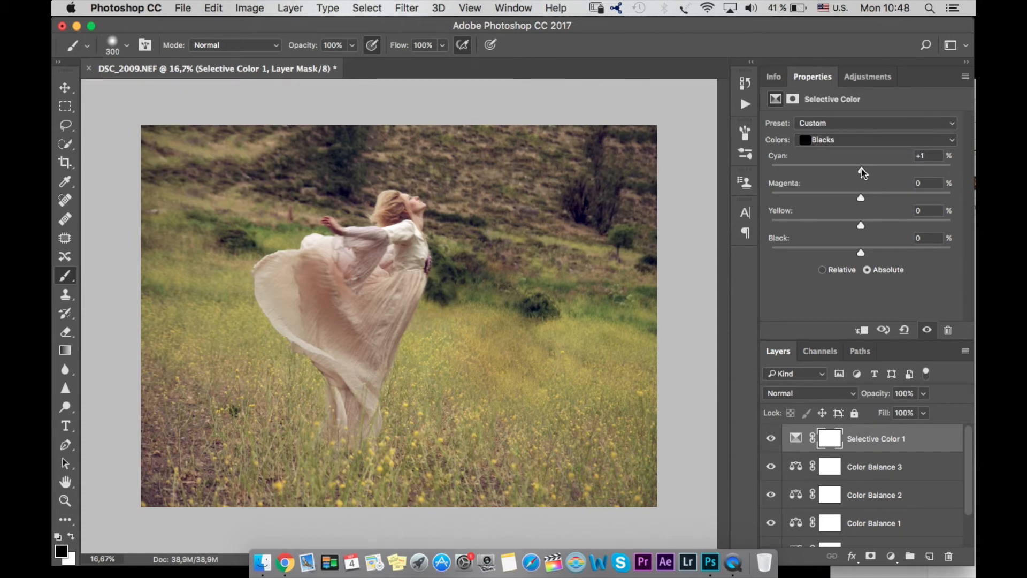
click(868, 76)
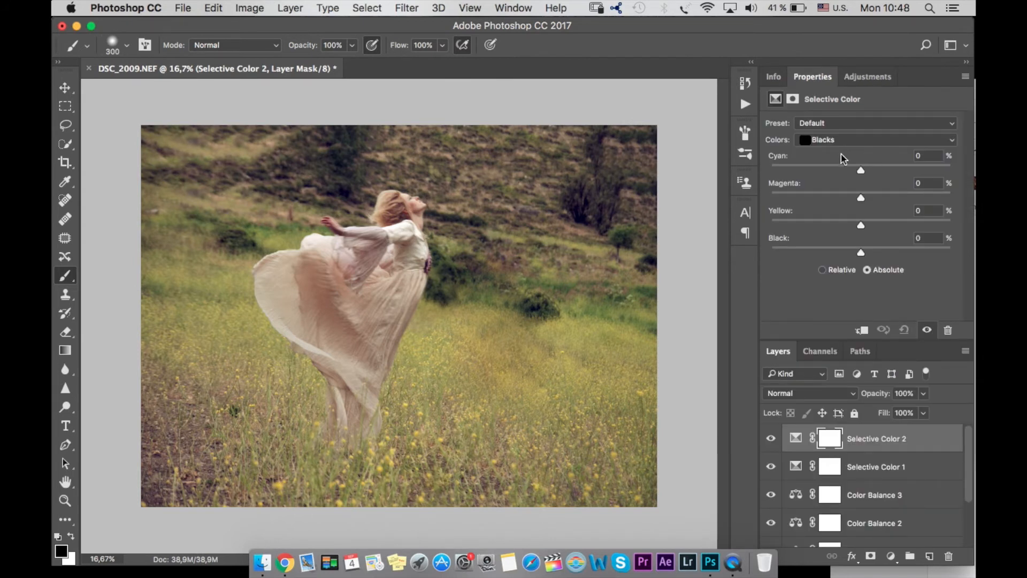
Step: Add a second Selective Color layer pulling cyan out of the Yellows to -21
click(874, 139)
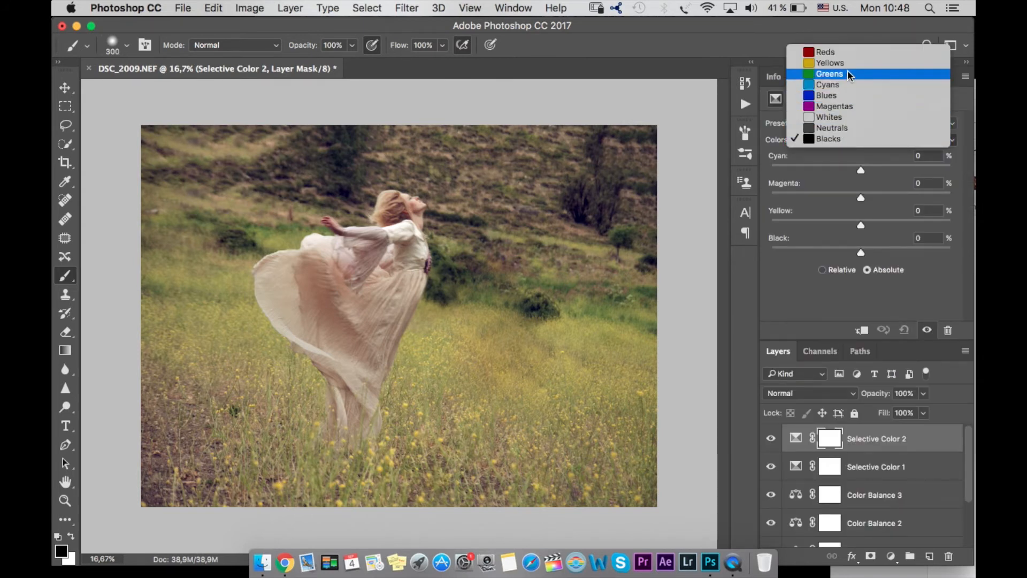
click(830, 62)
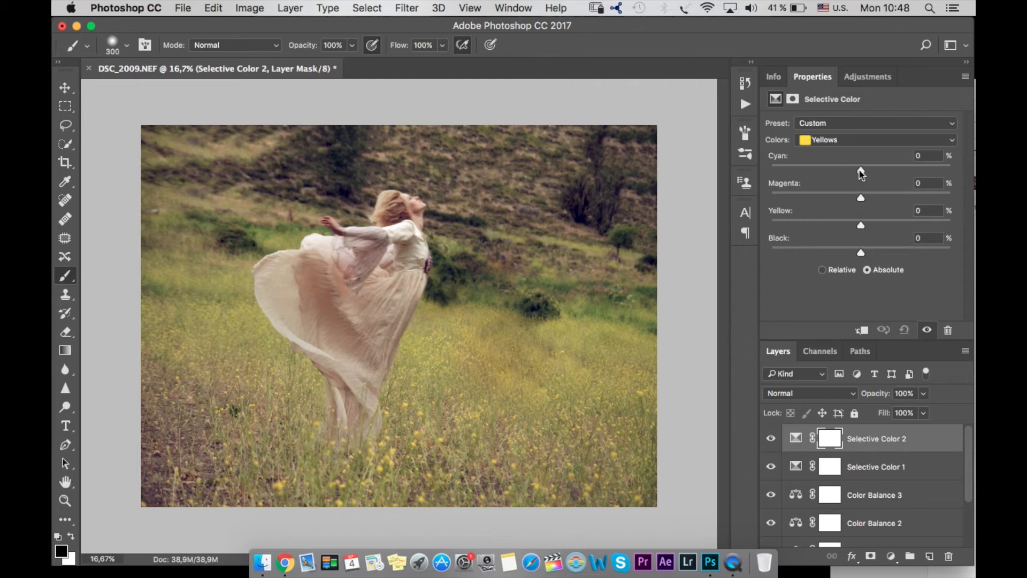
drag(860, 170, 863, 170)
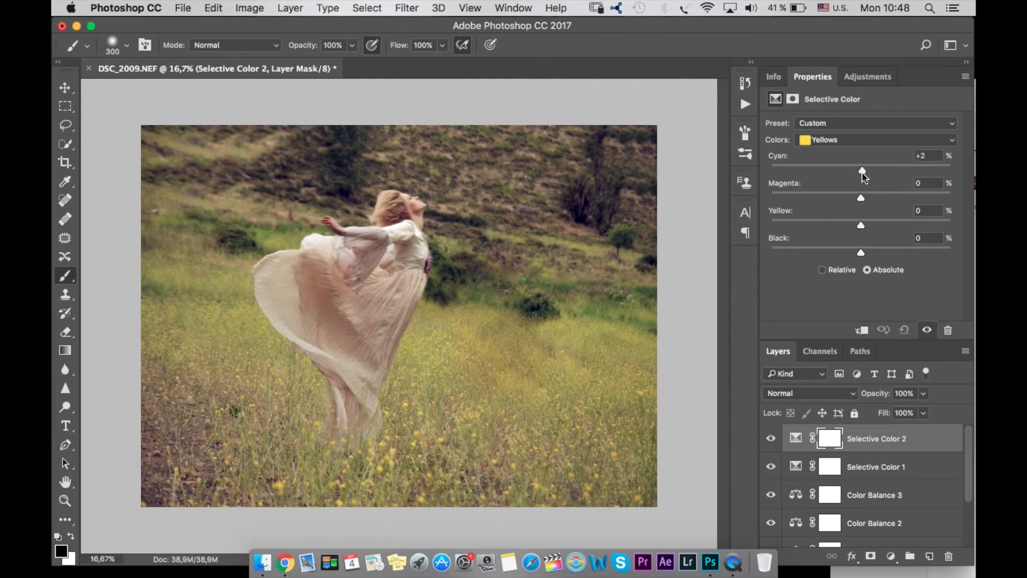
drag(863, 171, 842, 171)
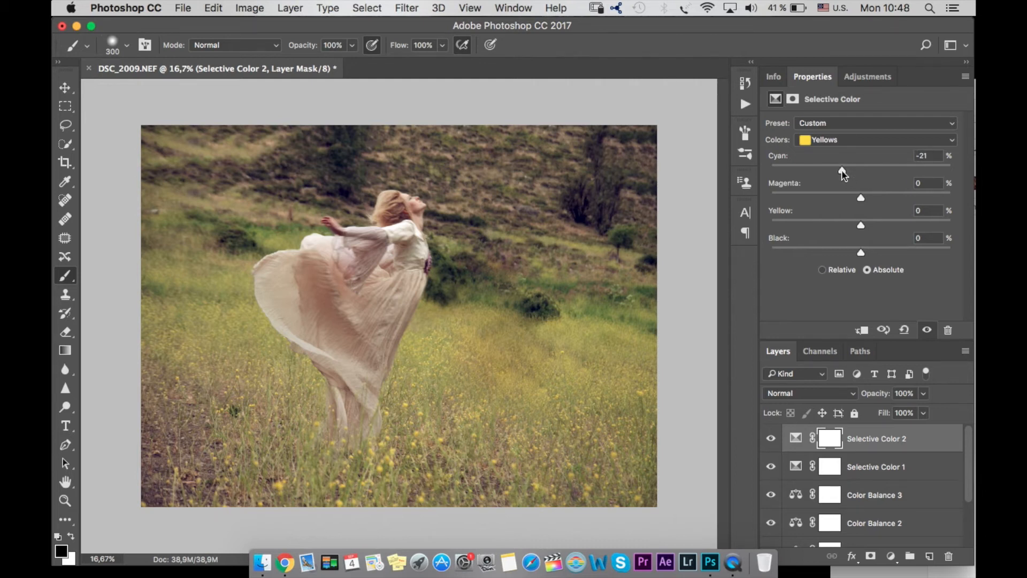
drag(860, 224, 878, 225)
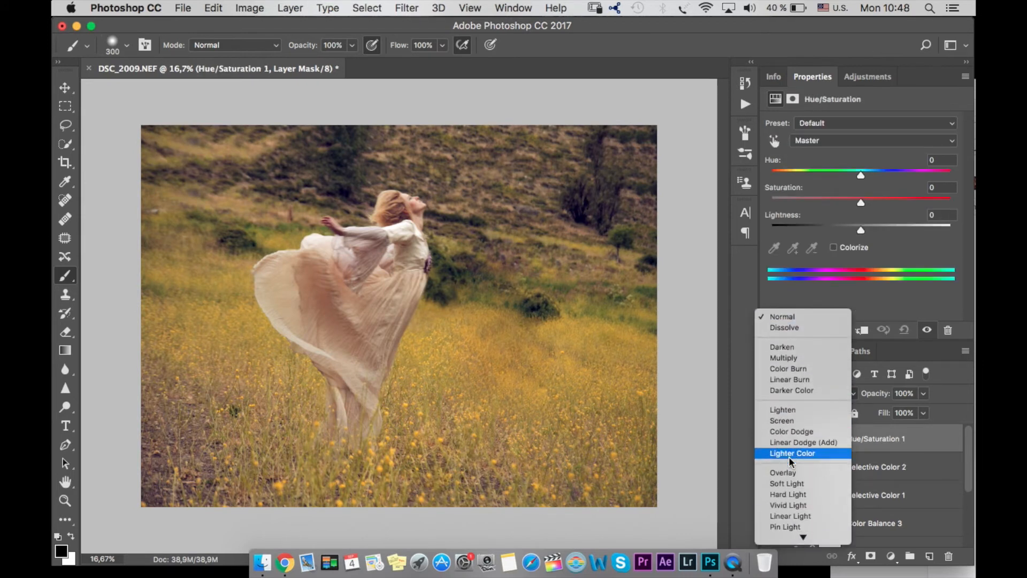
Step: Blend Hue/Saturation 1 as Soft Light at 43% opacity with saturation -14
click(786, 484)
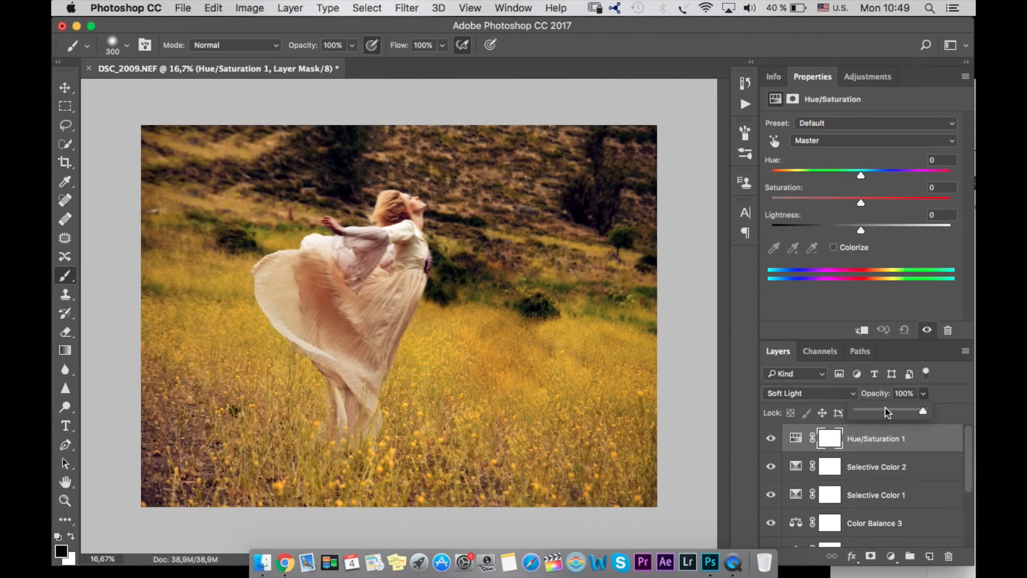
drag(923, 411, 888, 411)
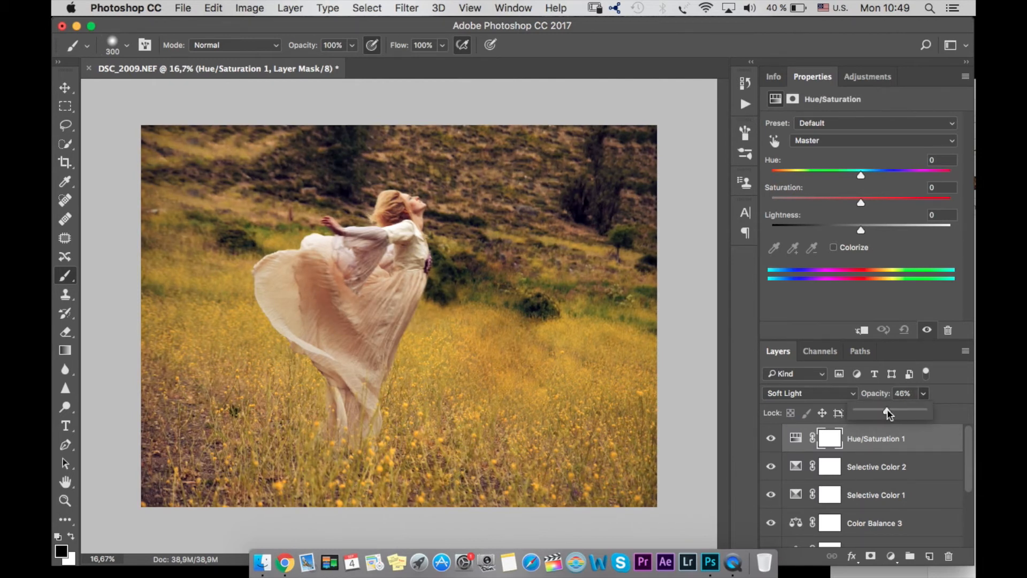
drag(889, 411, 885, 411)
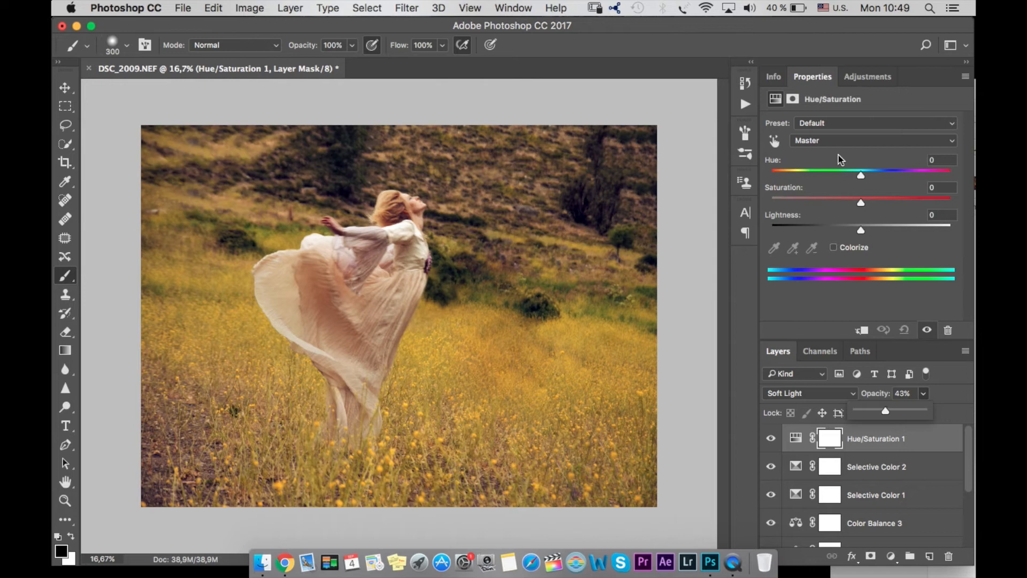
drag(860, 202, 849, 202)
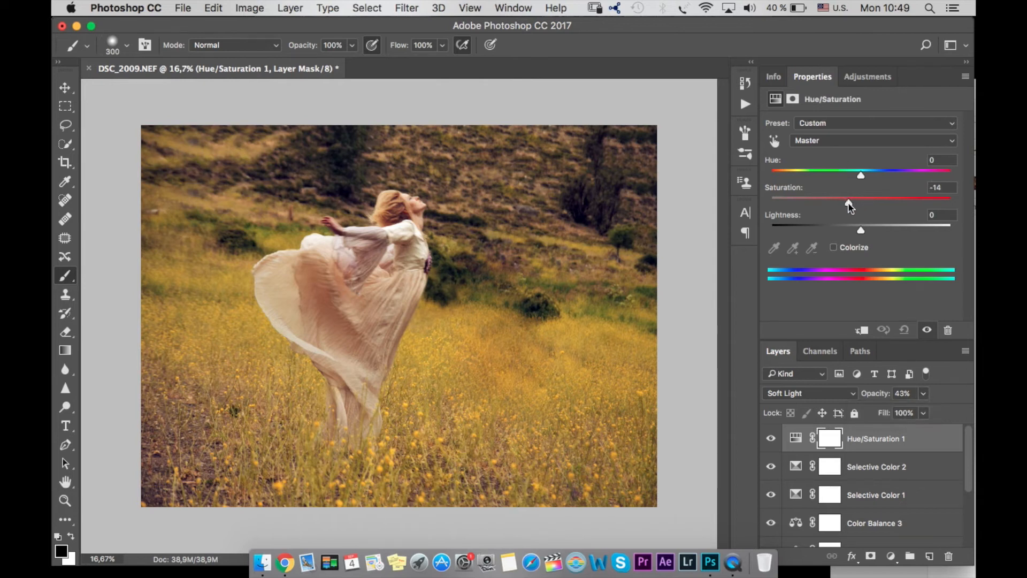
click(868, 77)
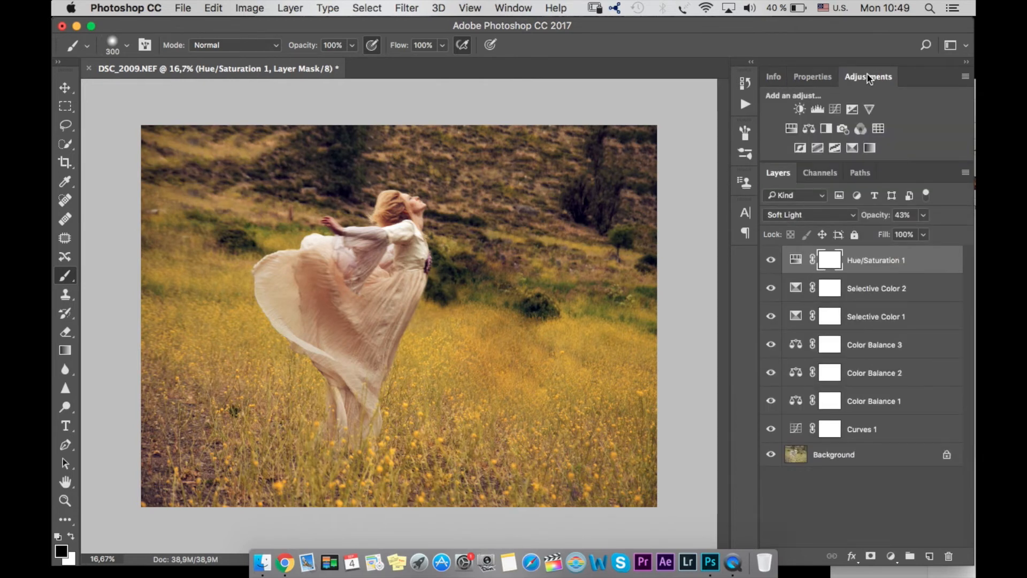
click(860, 129)
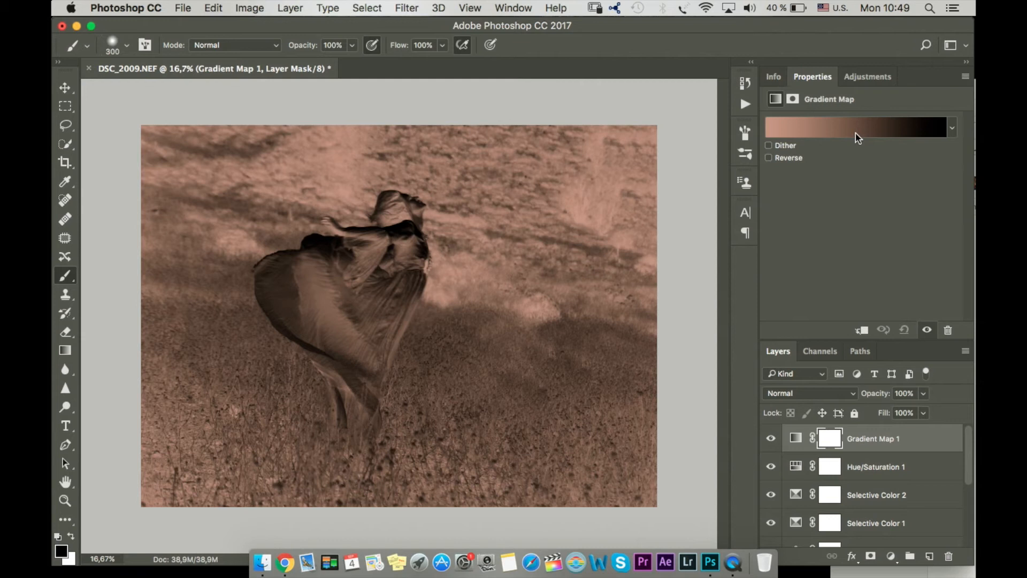
Step: Keep the Sepia Antique gradient, blend Gradient Map 1 in Soft Light and lower its opacity to 33%
click(859, 128)
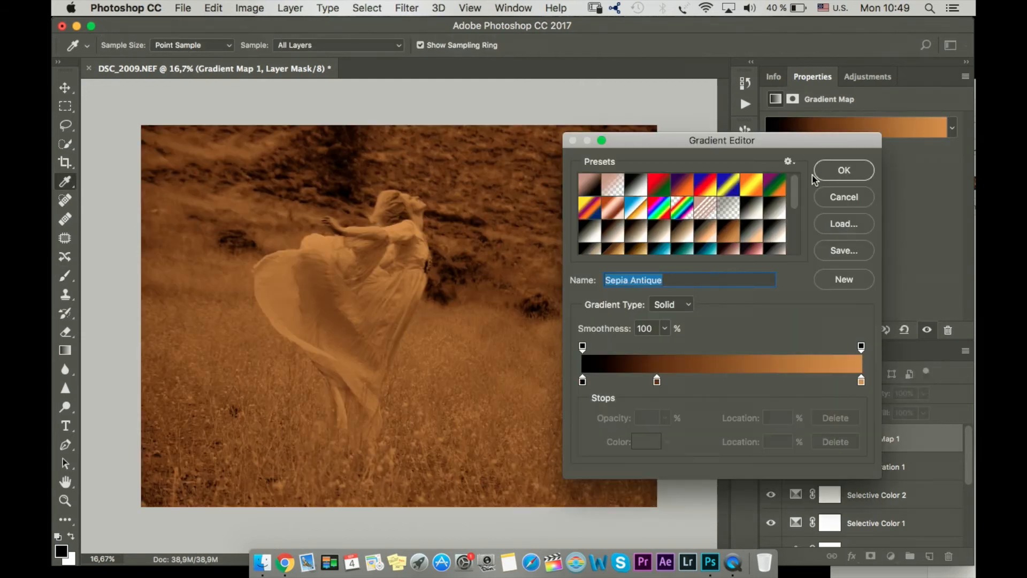
click(844, 170)
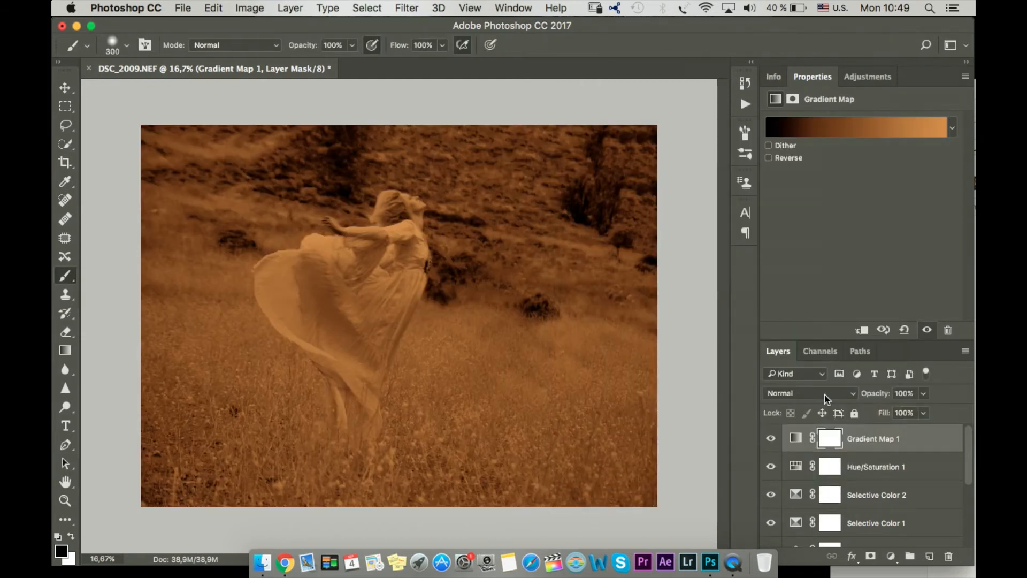
click(810, 393)
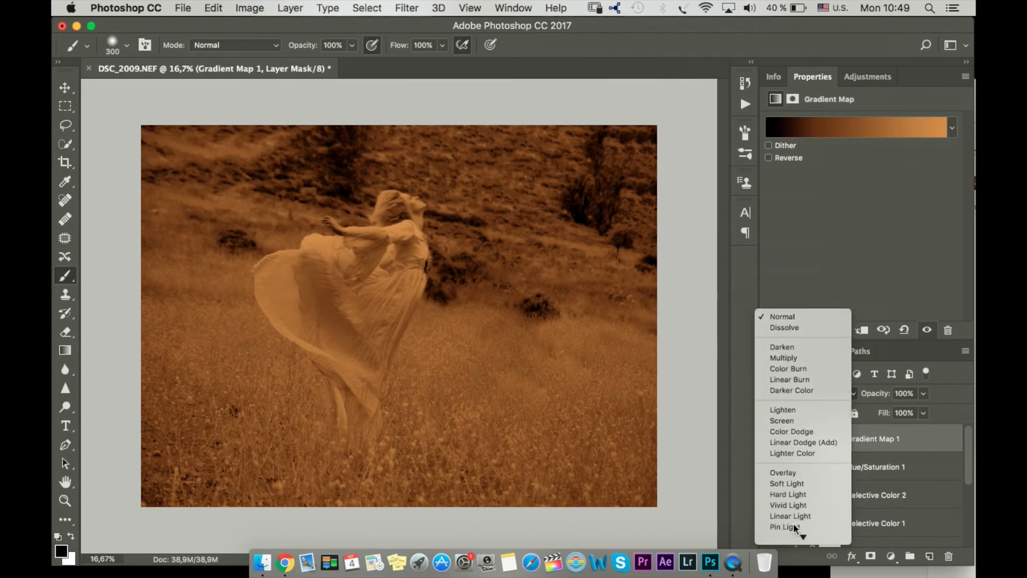
click(787, 483)
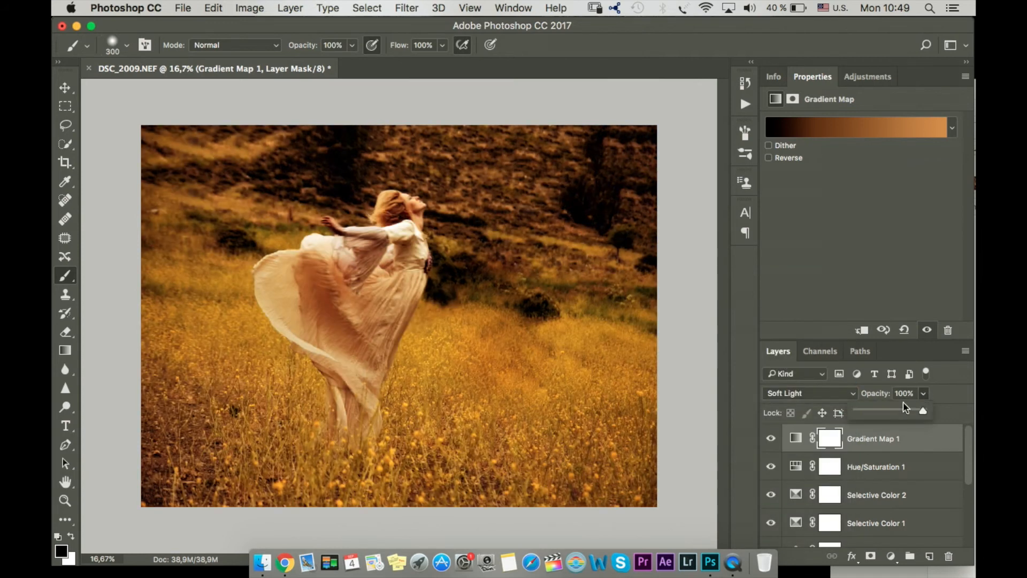
drag(922, 410, 879, 411)
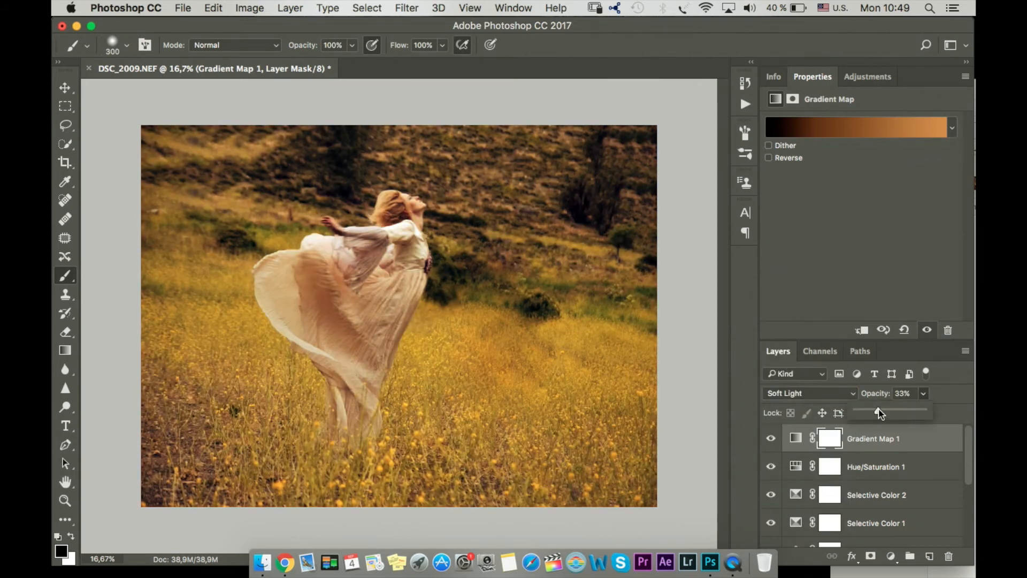
drag(881, 411, 868, 411)
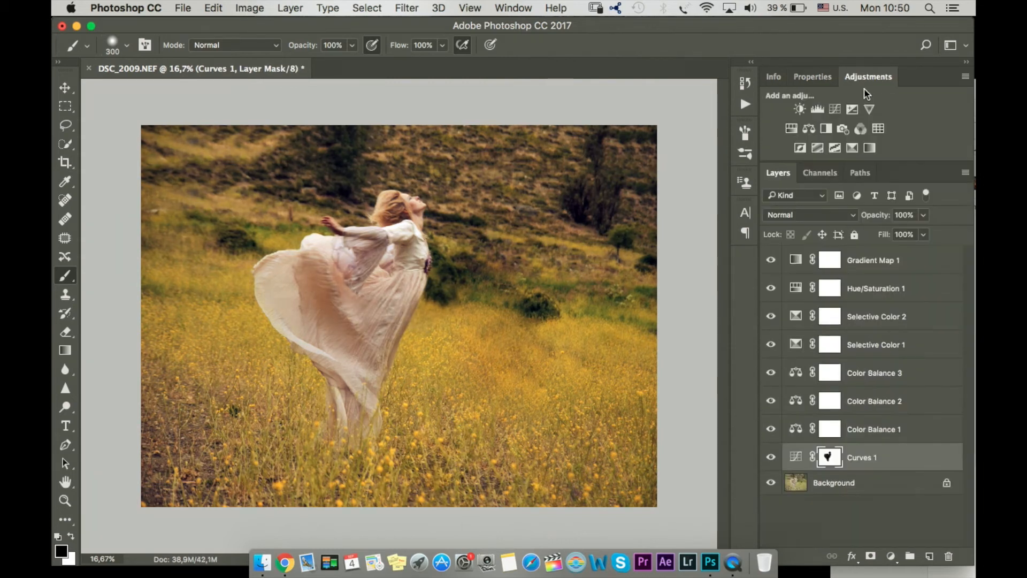
mouse_move(809, 124)
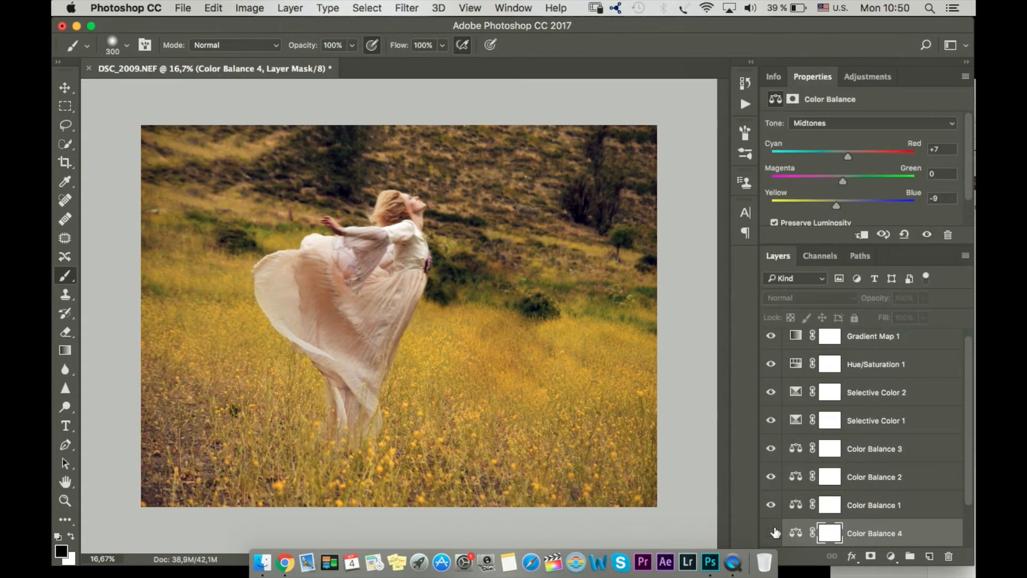
Step: Toggle the Color Balance layer's visibility to compare the image with and without it
click(829, 533)
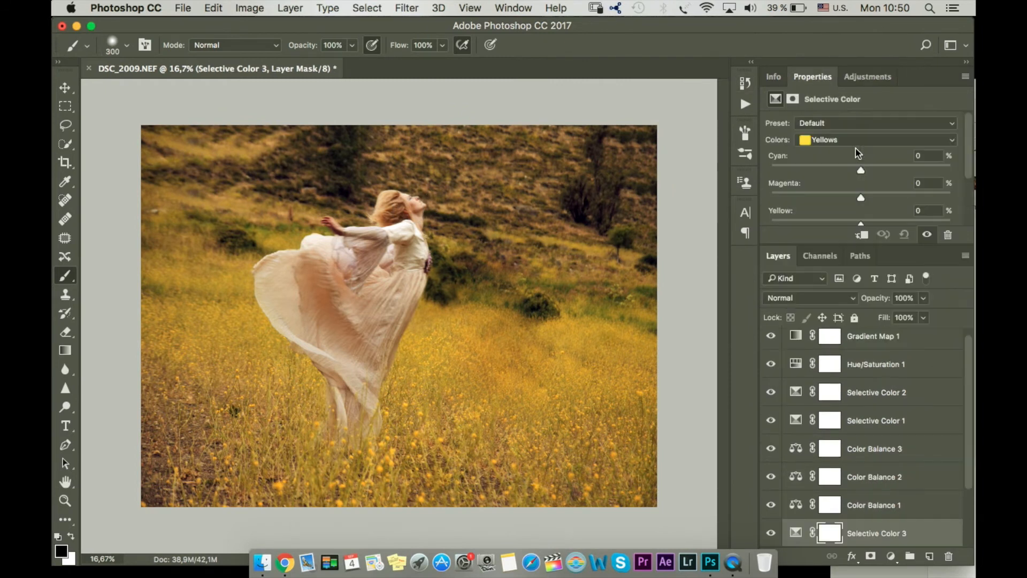
Step: Target the Reds in Selective Color 3 and nudge their cyan amount
click(875, 139)
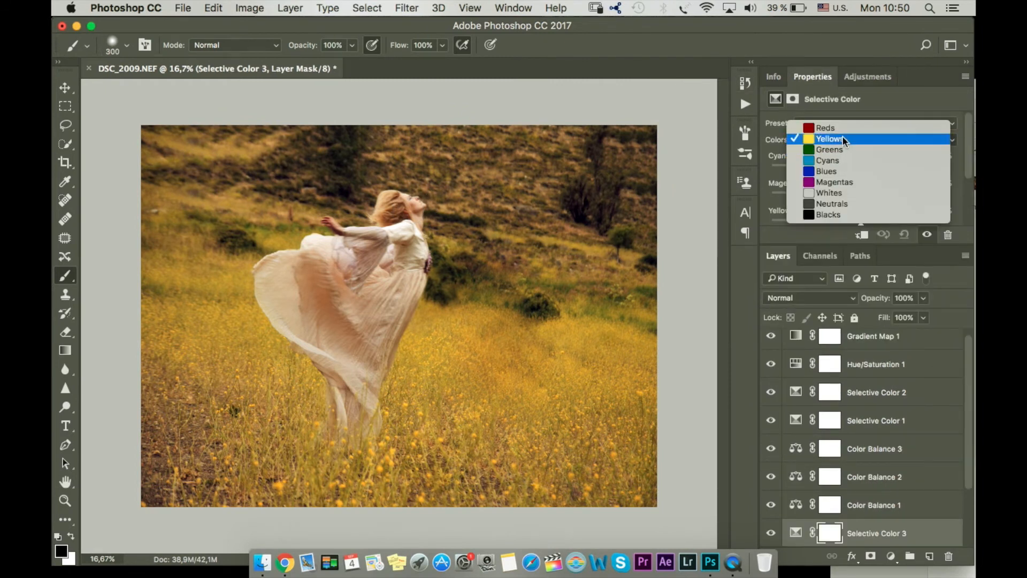
click(825, 128)
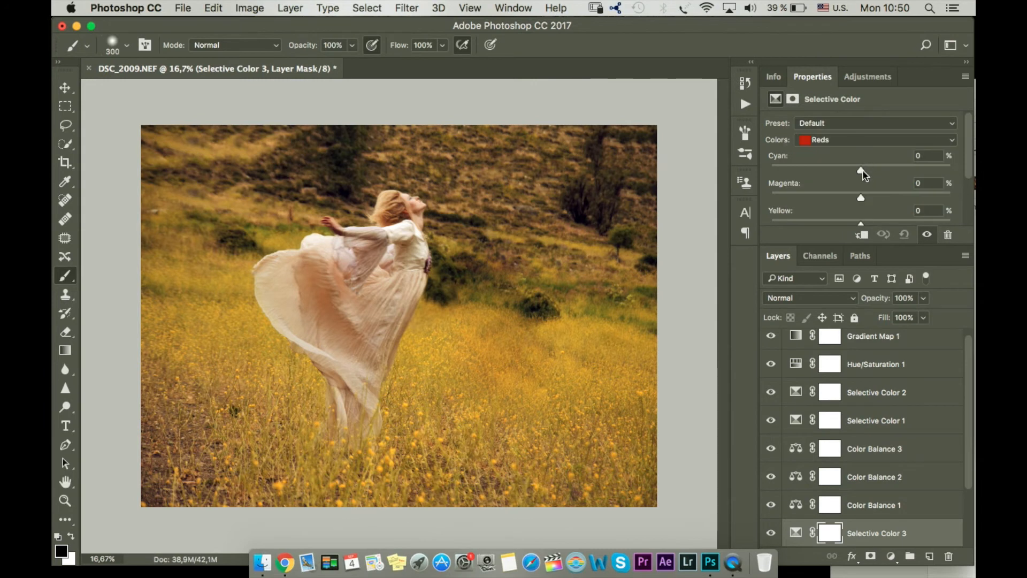
drag(860, 166, 874, 166)
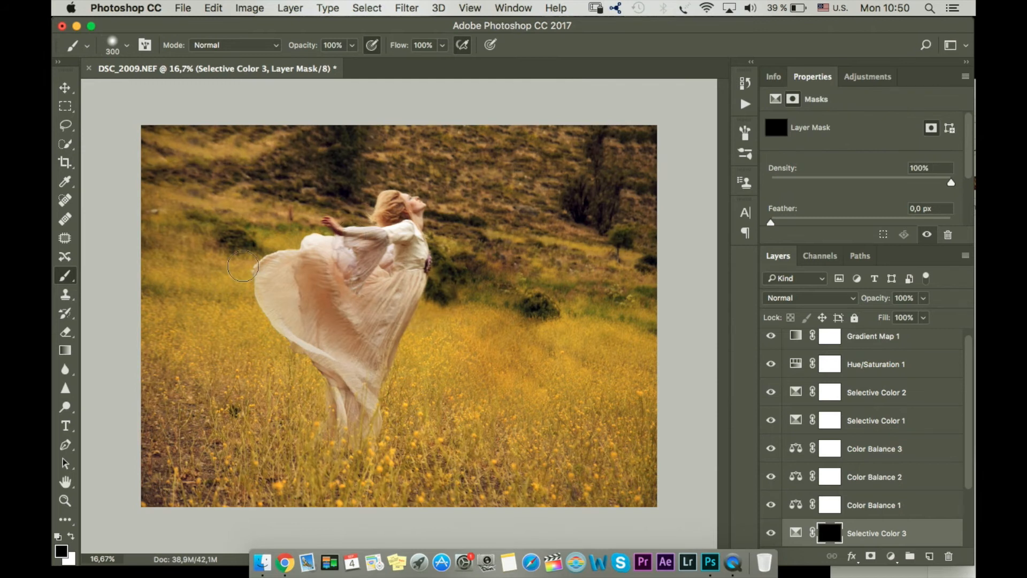
Step: Paint the adjustment back onto the dress — left edge, middle, lower part and waist
drag(243, 265, 291, 288)
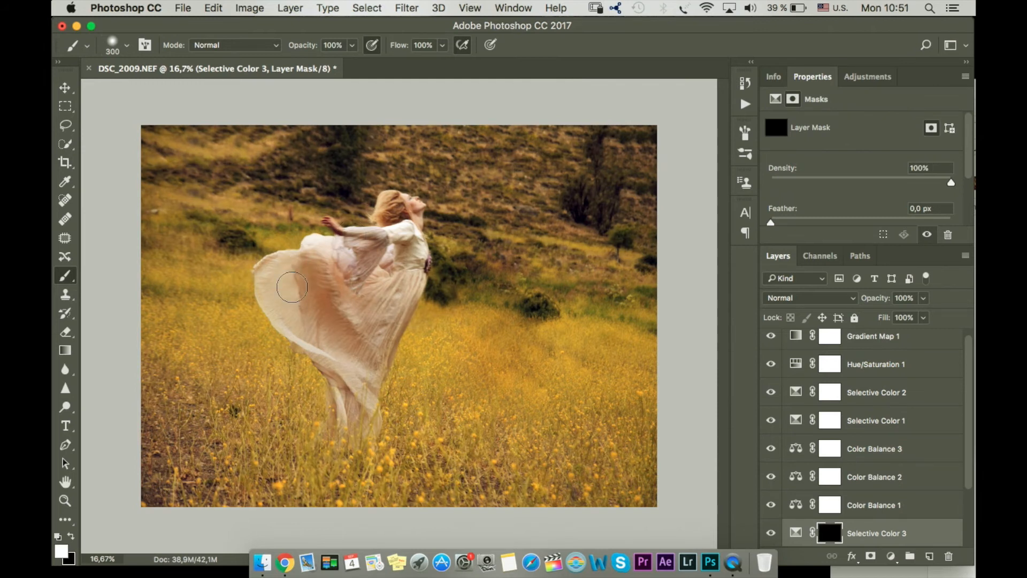
drag(291, 286, 367, 340)
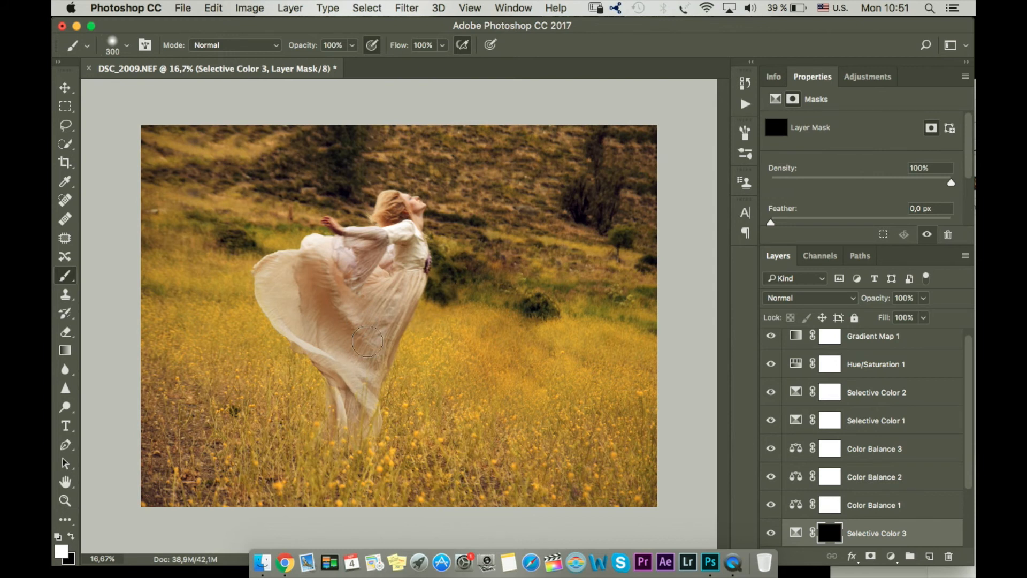
drag(367, 342, 417, 271)
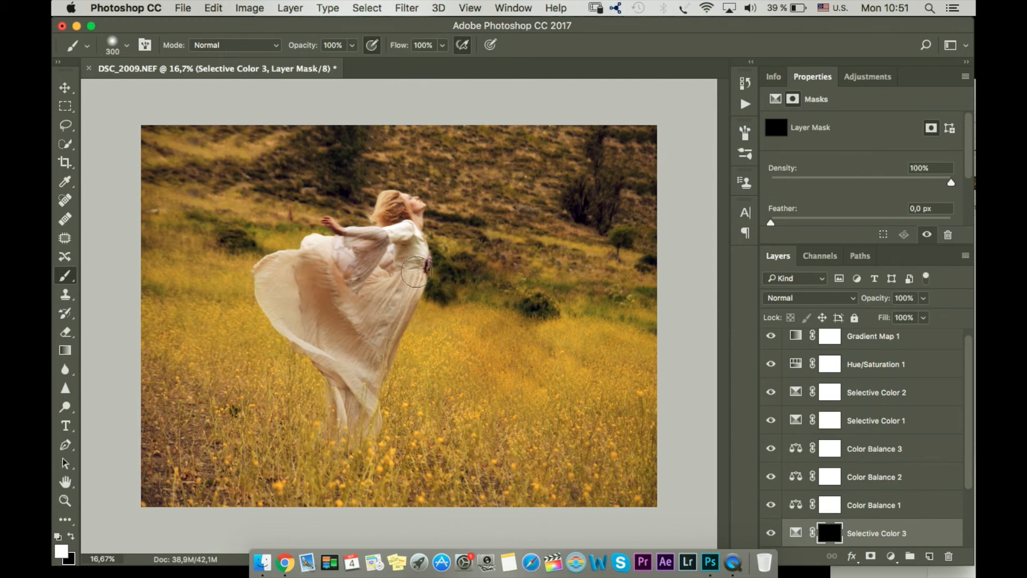
drag(416, 271, 407, 220)
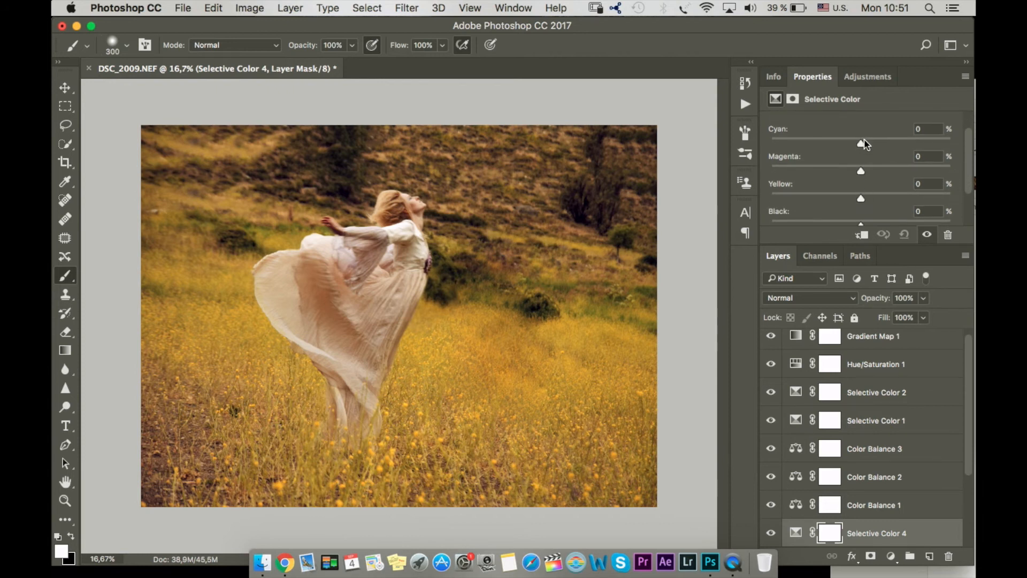
Step: Set Yellows to cyan -9 and yellow +15, target the mask, and adjust the black amount
click(871, 139)
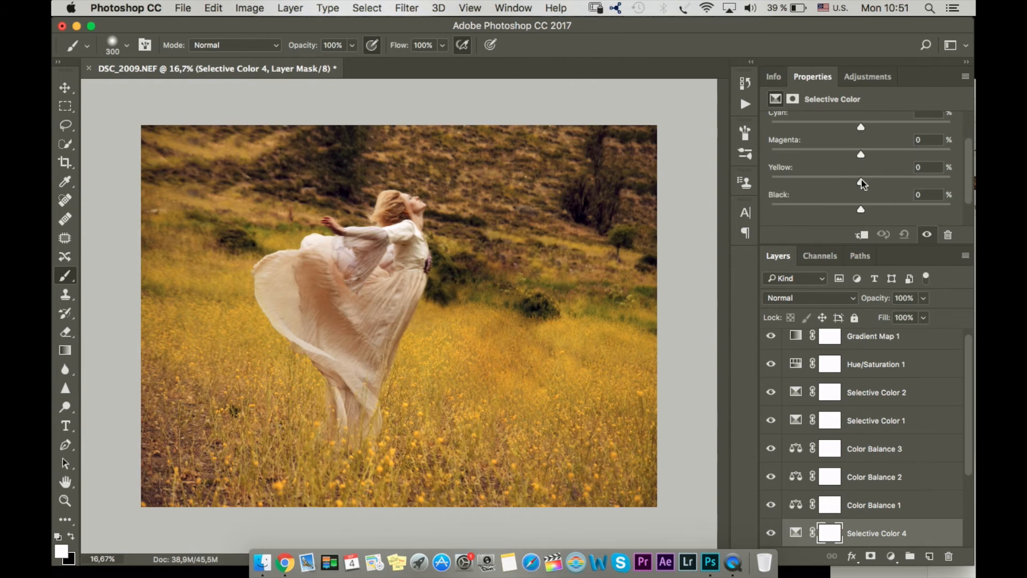
drag(861, 154, 877, 154)
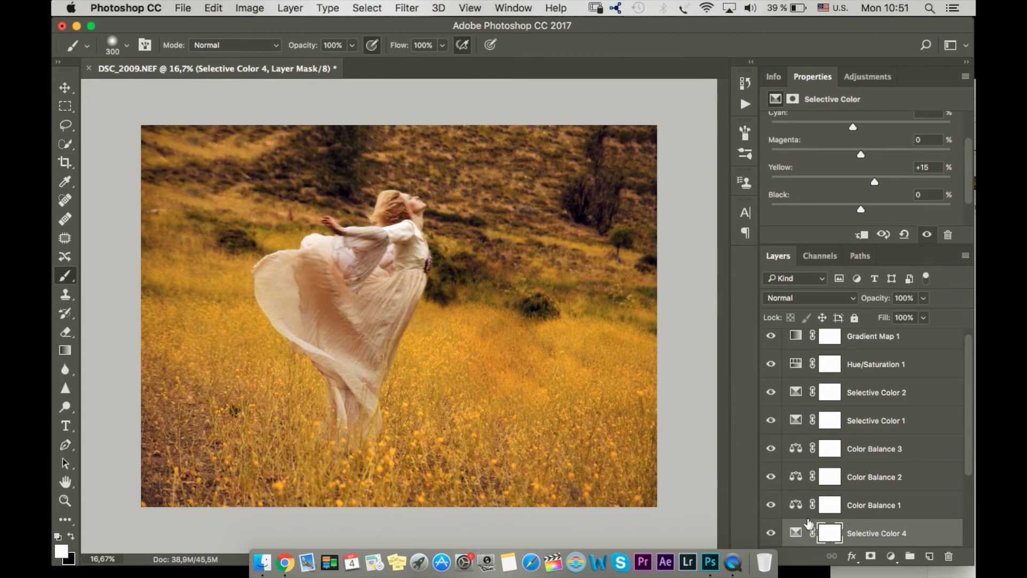
click(829, 533)
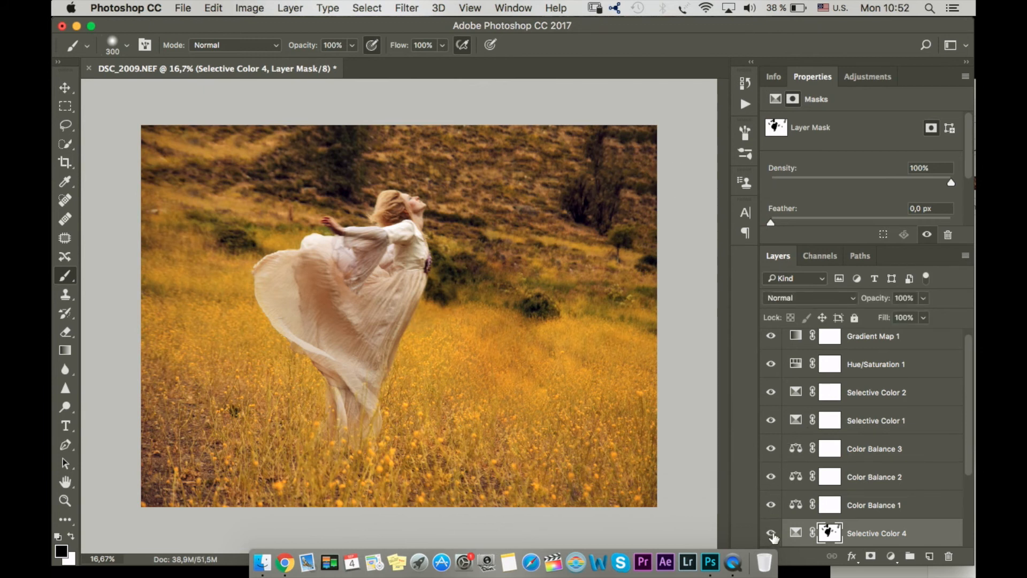
mouse_move(850, 425)
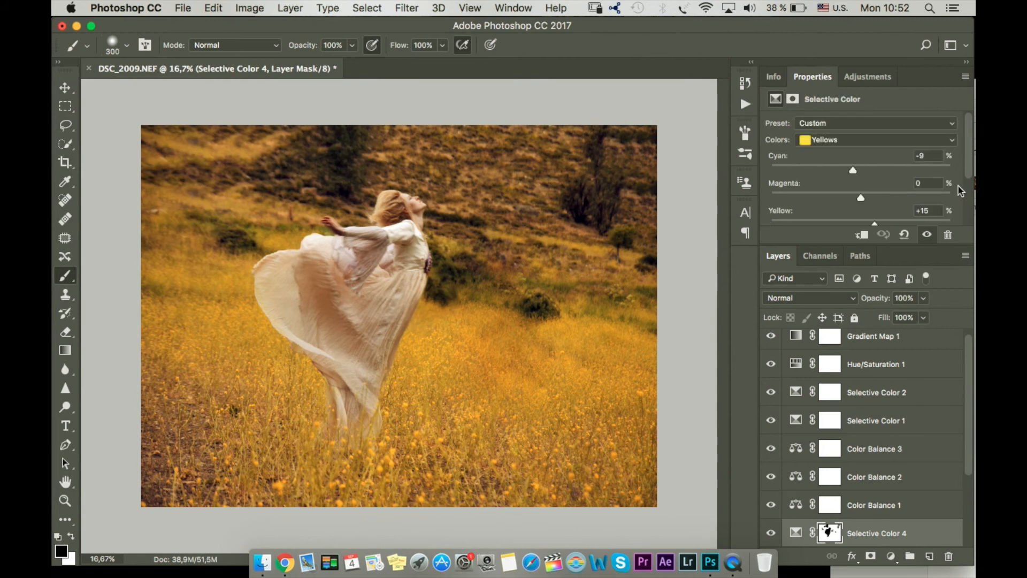
scroll(down, 3)
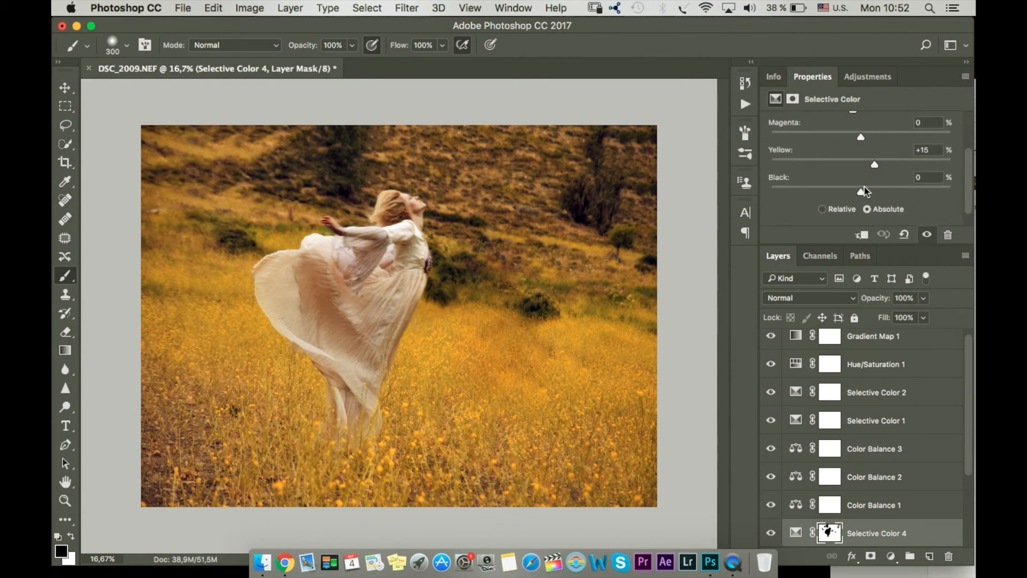
drag(861, 190, 874, 190)
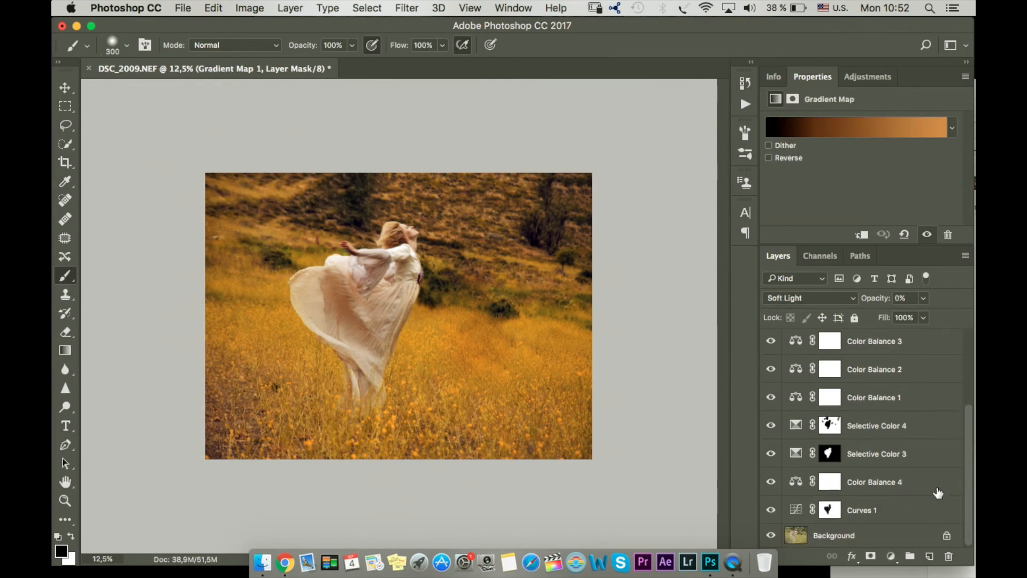
Step: Select all layers down to Background for flattening, then crop the photo's sides inward to 32.78 cm wide
click(772, 535)
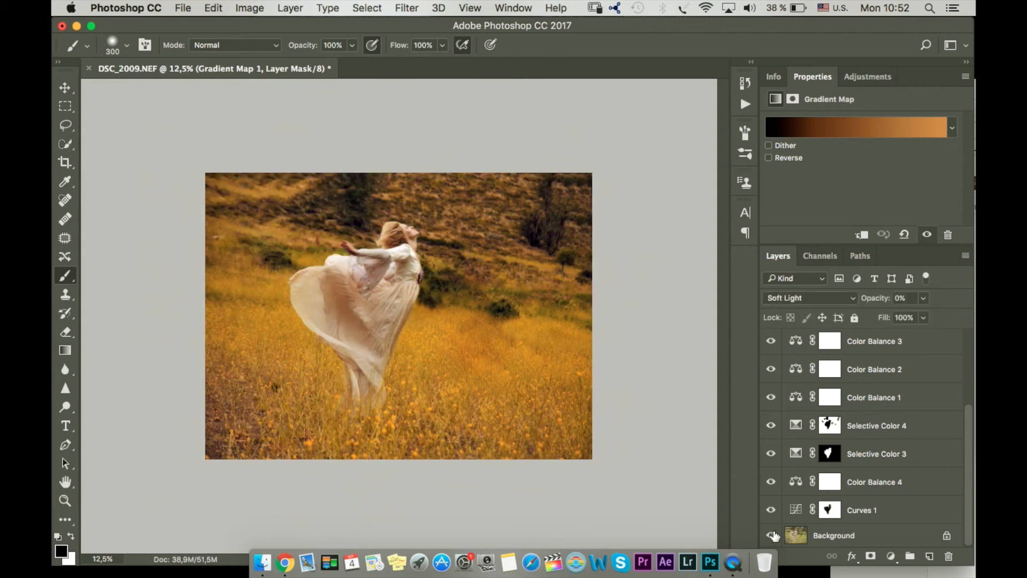
click(834, 535)
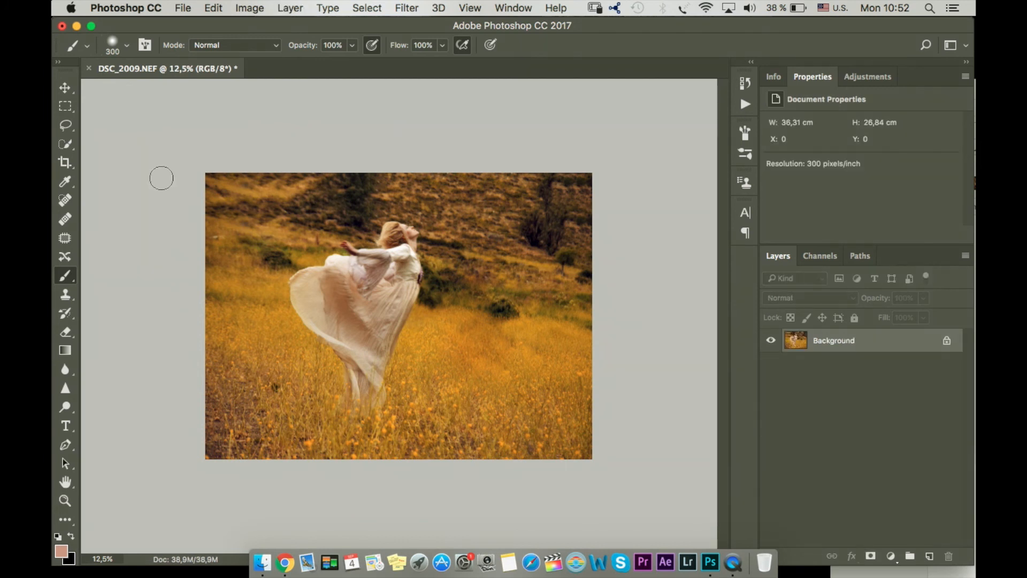
click(65, 163)
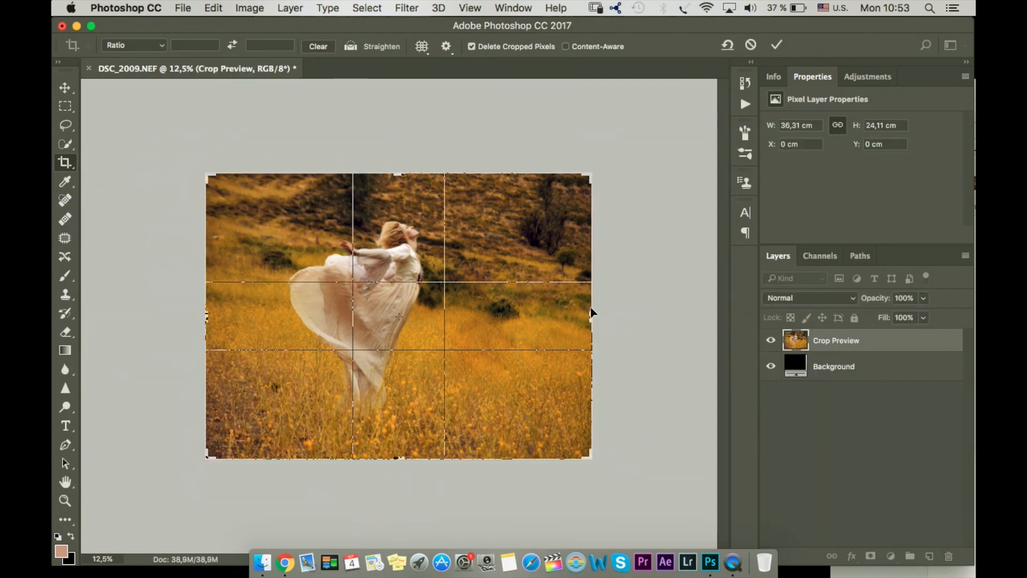
drag(590, 315, 572, 317)
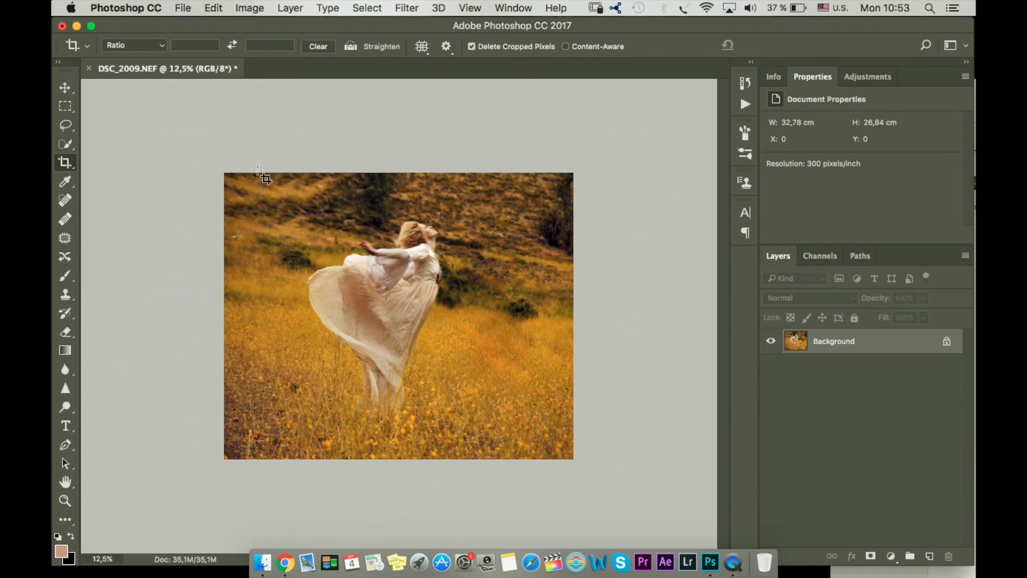
mouse_move(331, 145)
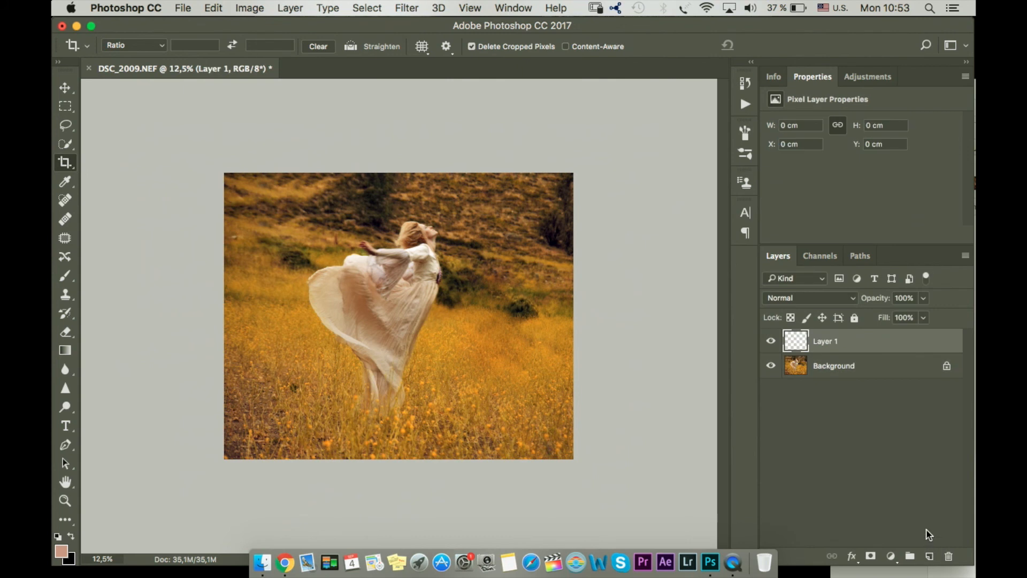
Step: Add Layer 1 in Color blend mode, paint cream over the dress and compare before/after
click(65, 275)
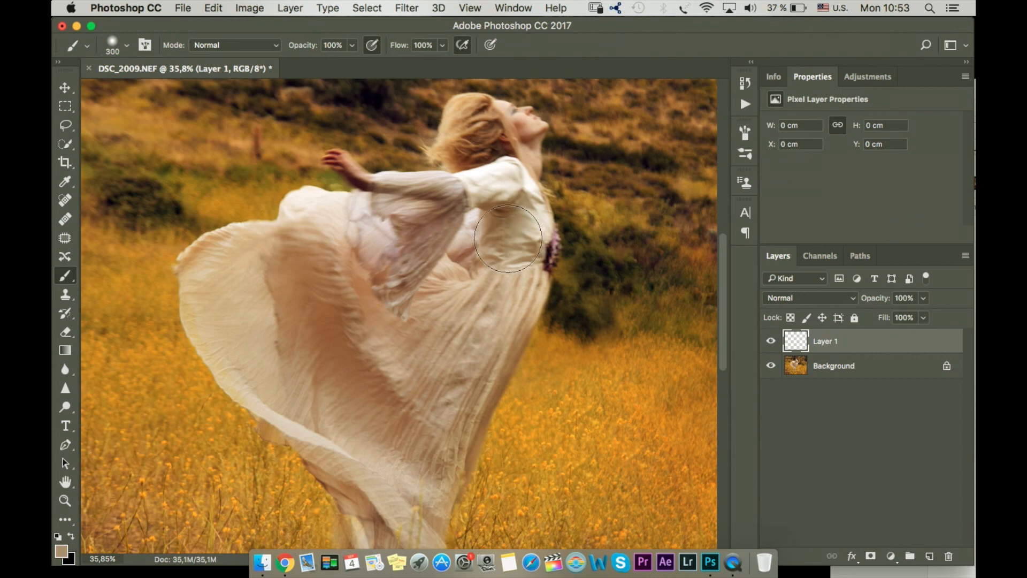
click(809, 297)
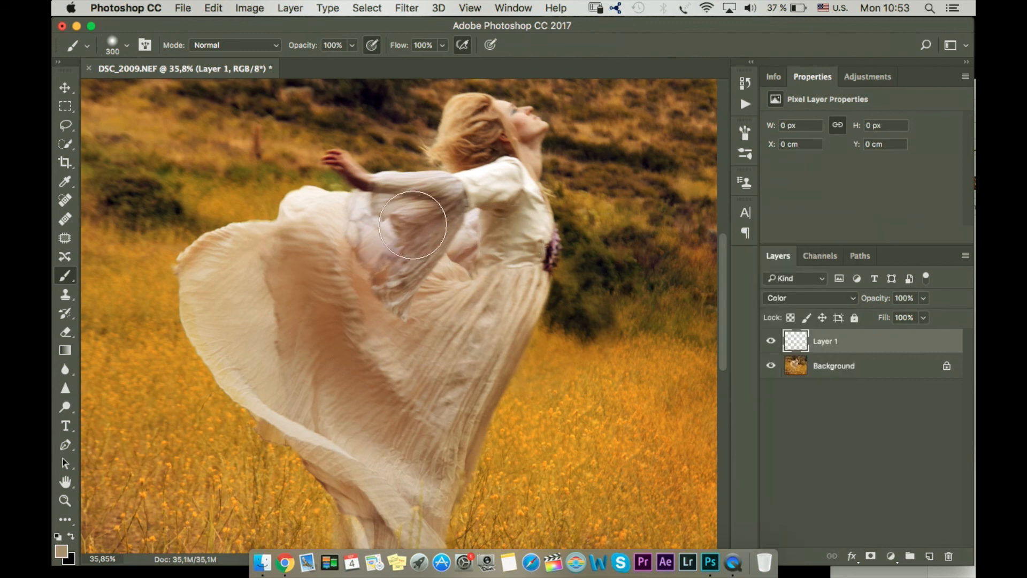
drag(413, 225, 471, 385)
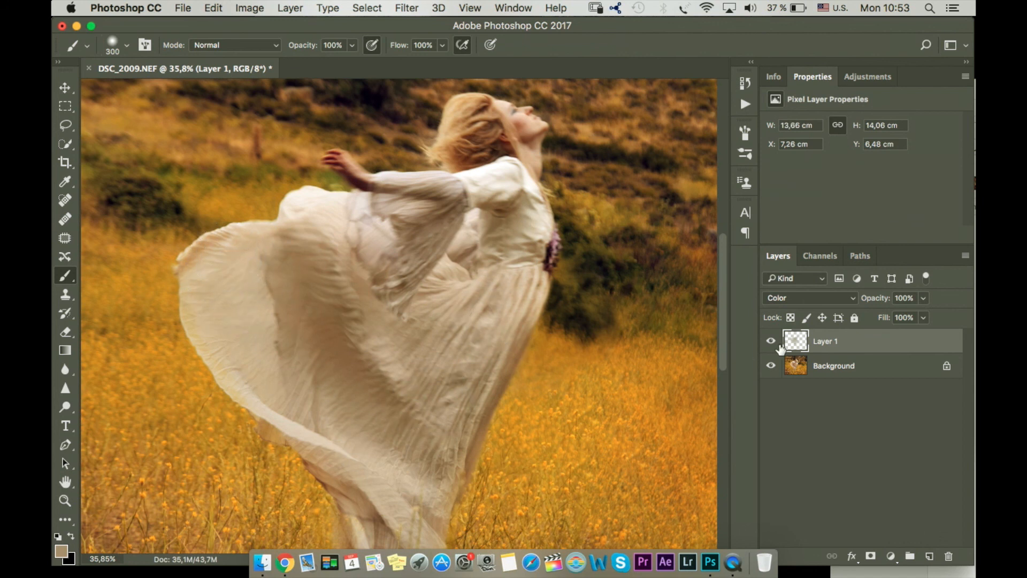
click(406, 7)
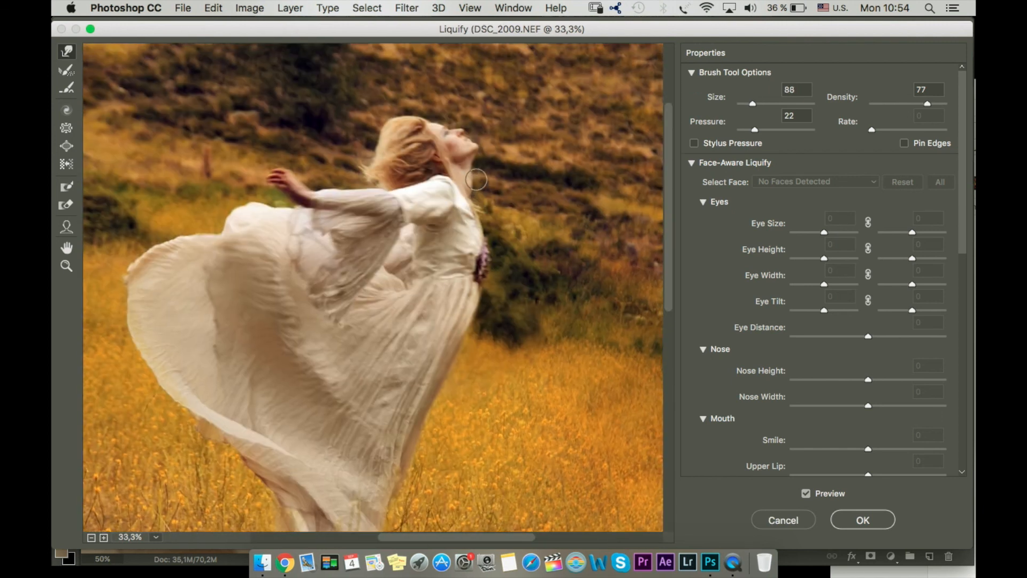
Step: Commit the Liquify face reshaping with OK
click(863, 520)
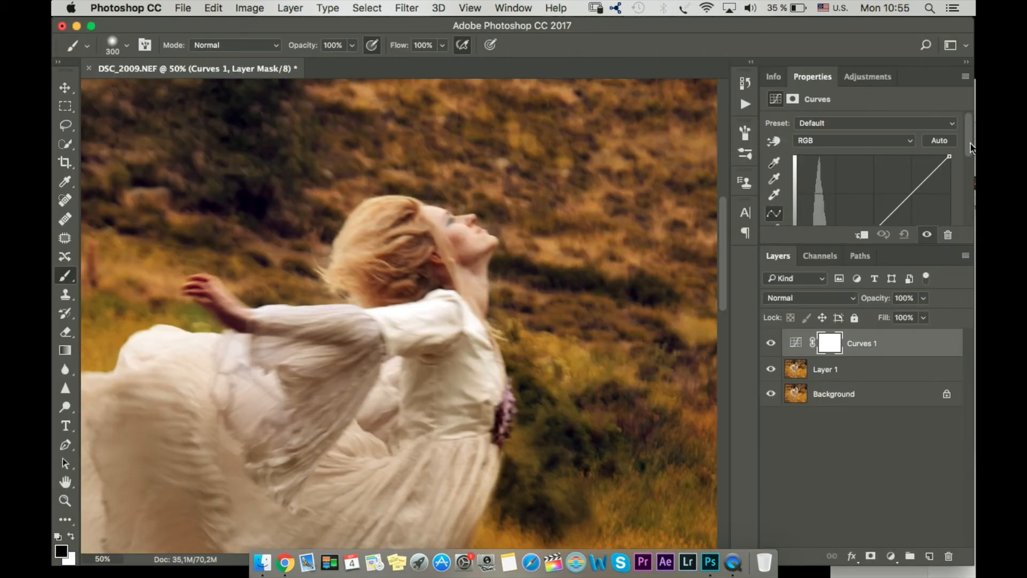